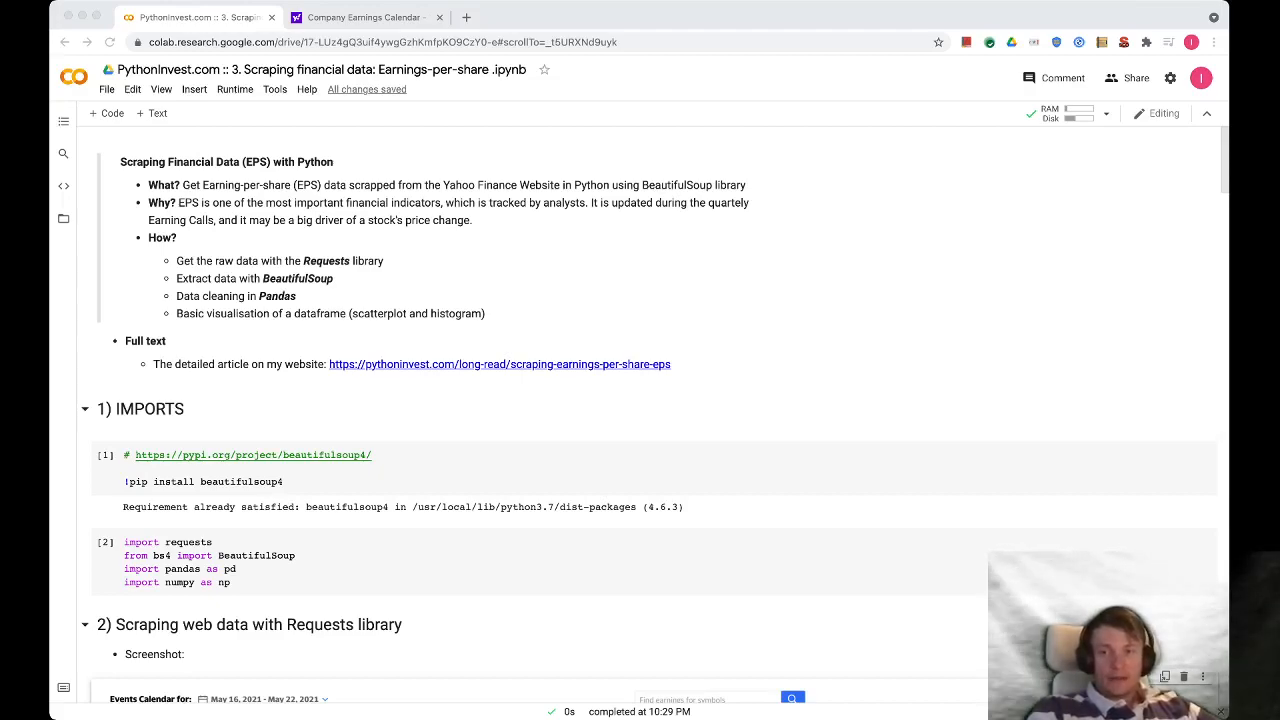
# - Browse the May 16, 2021 earnings calendar table and move to the next page of results
pyautogui.scroll(-3)
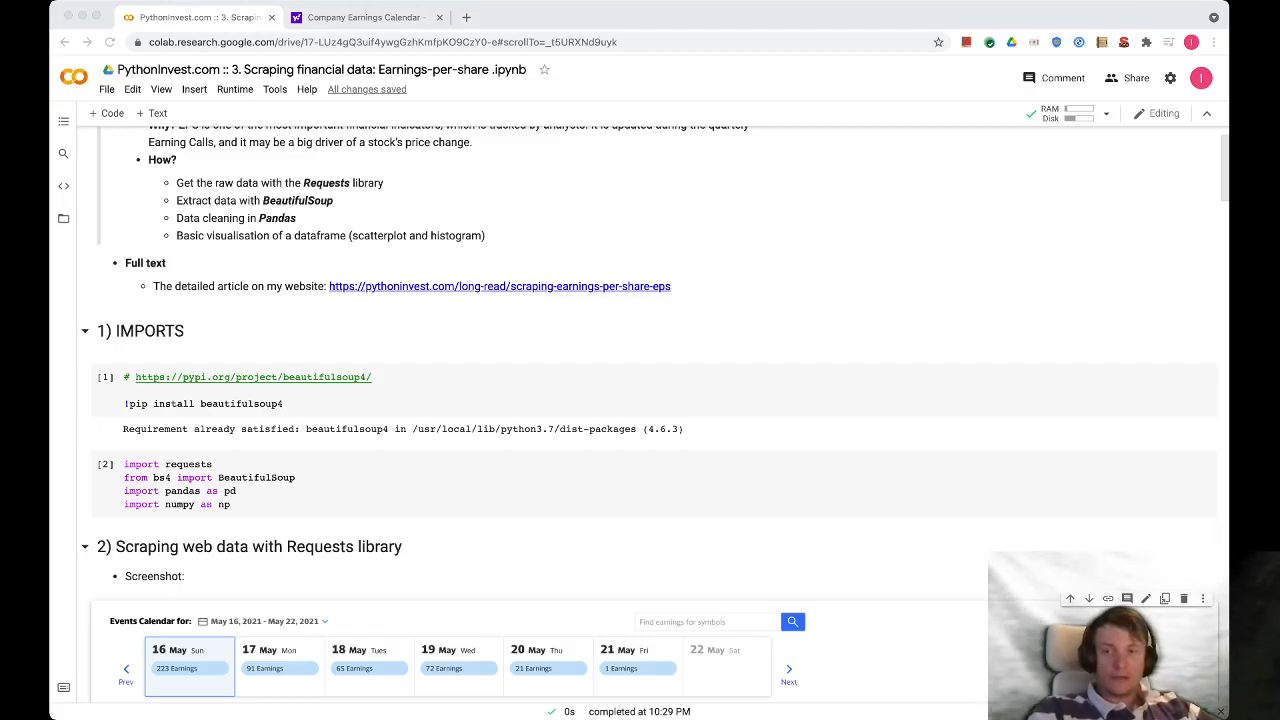
pyautogui.scroll(-3)
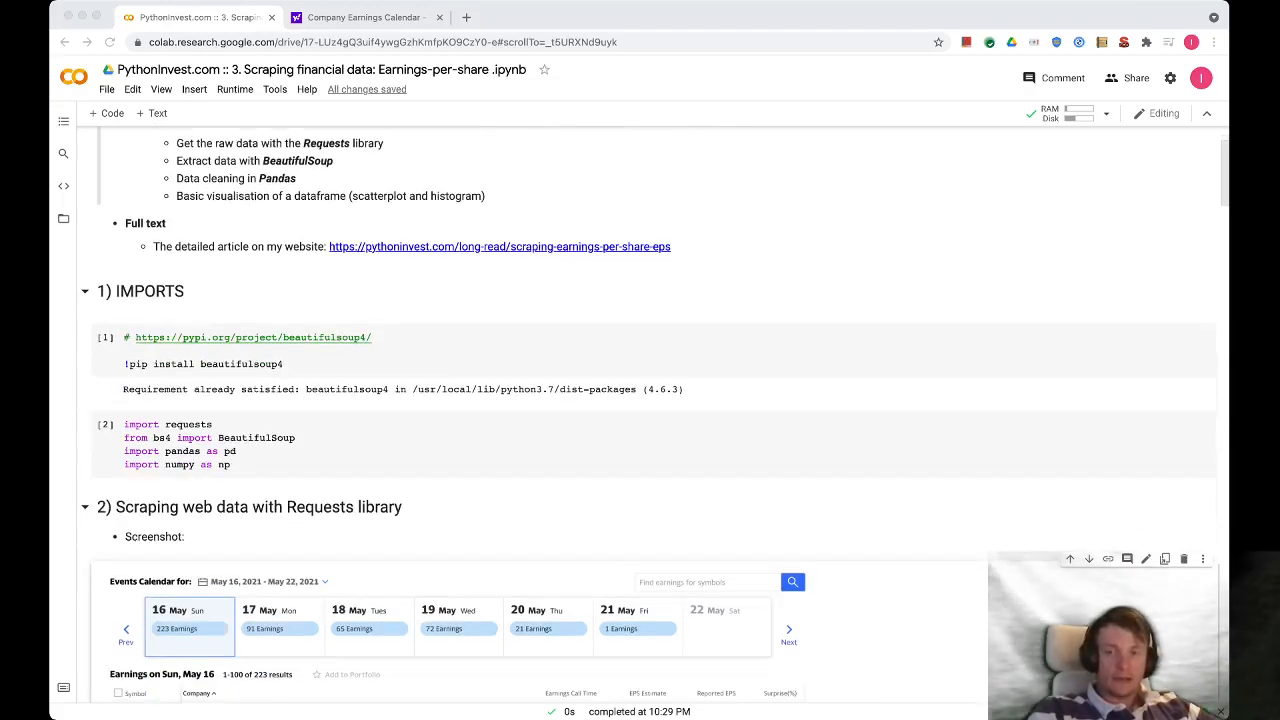
pyautogui.scroll(-3)
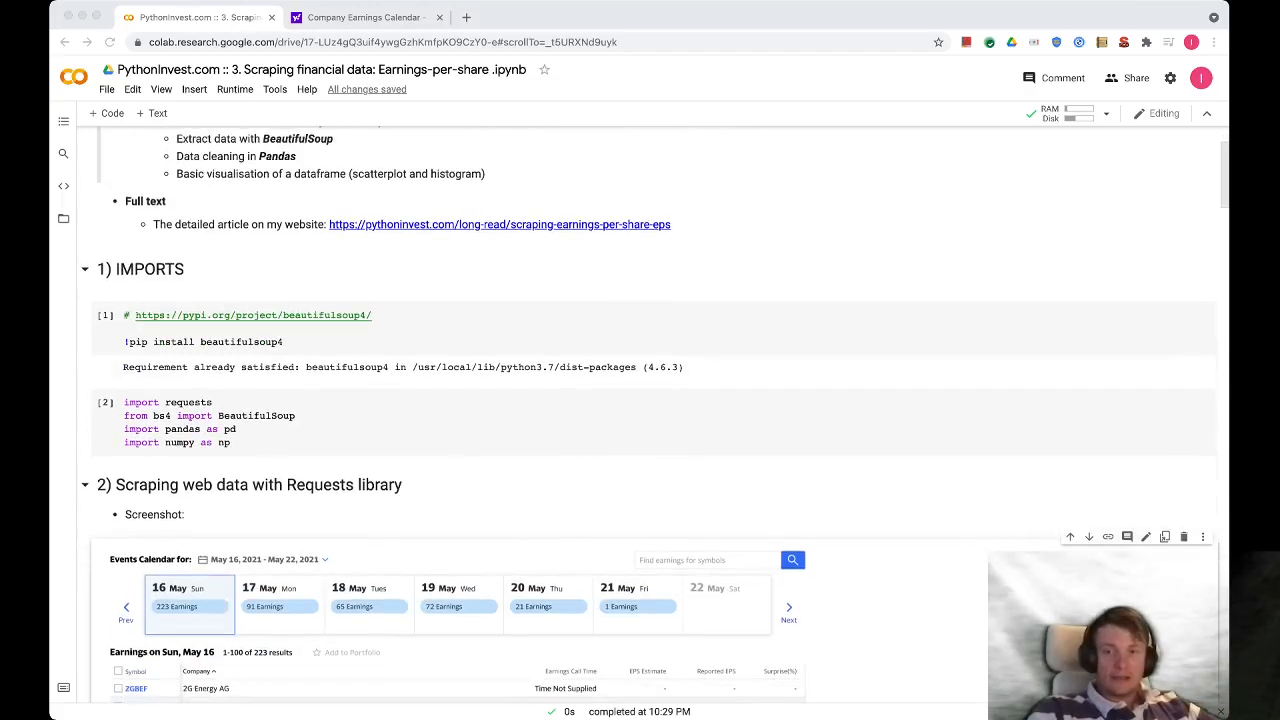
pyautogui.scroll(-3)
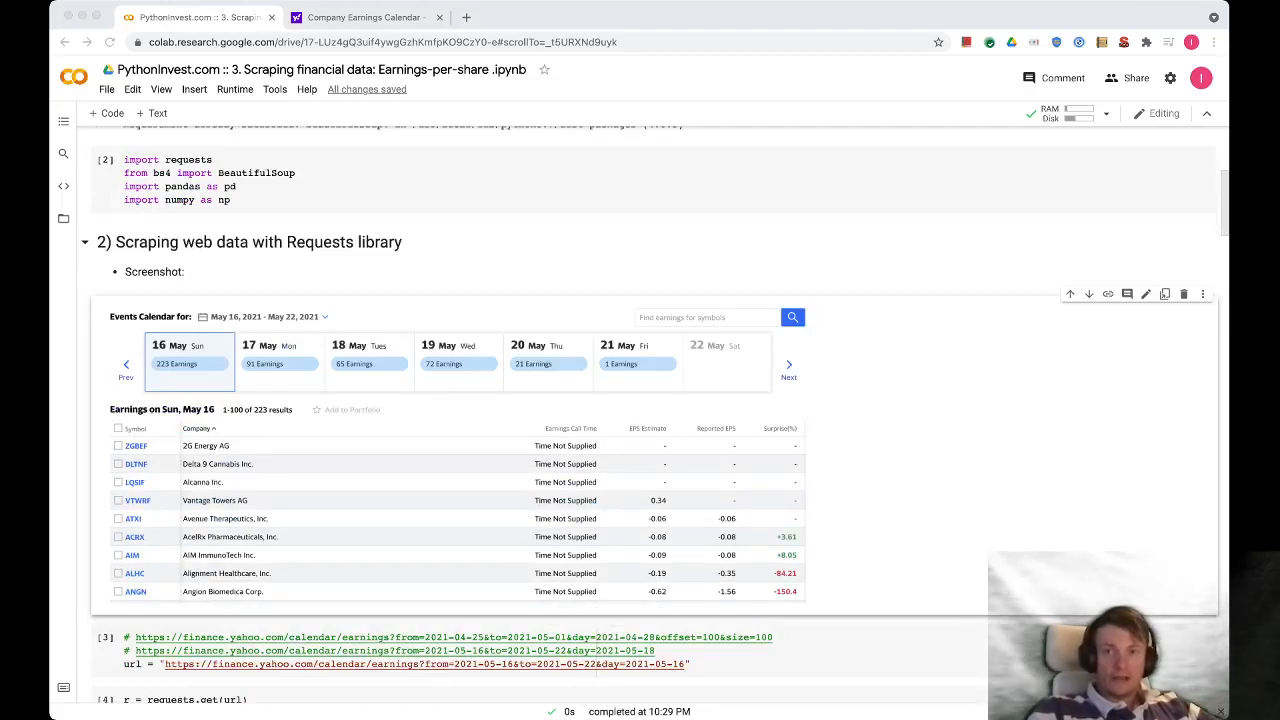
pyautogui.click(364, 16)
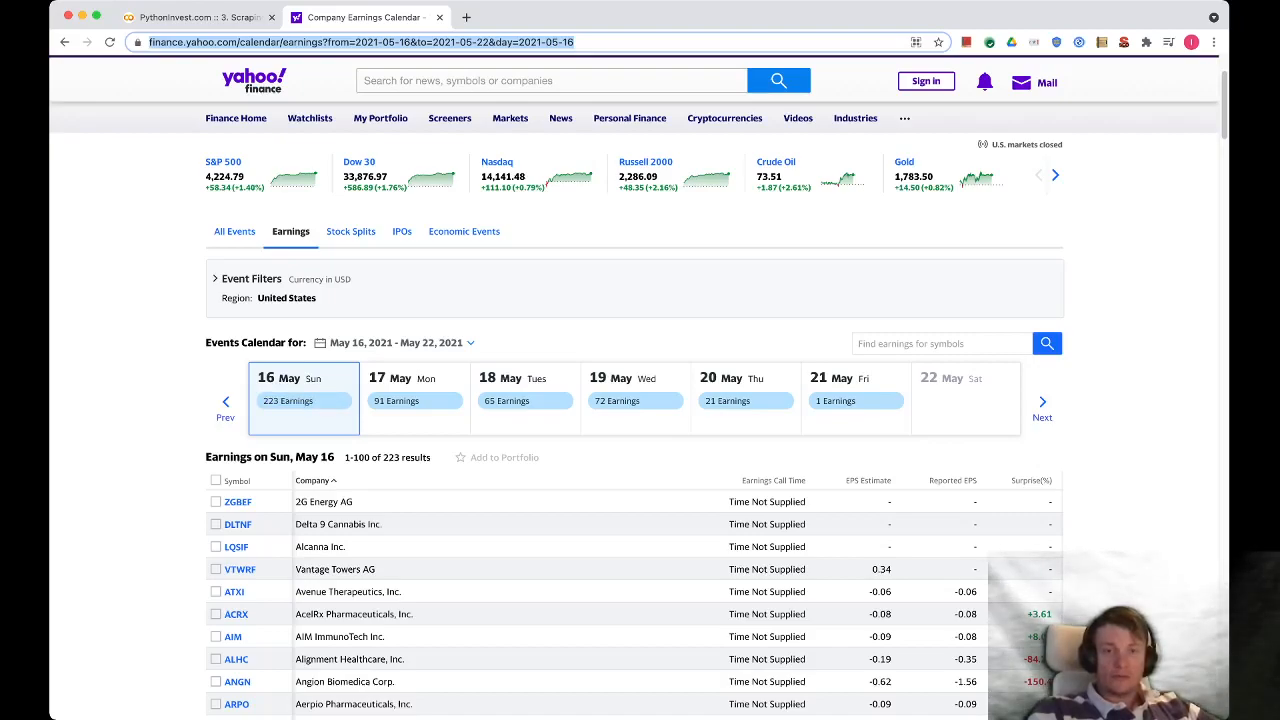
pyautogui.scroll(-3)
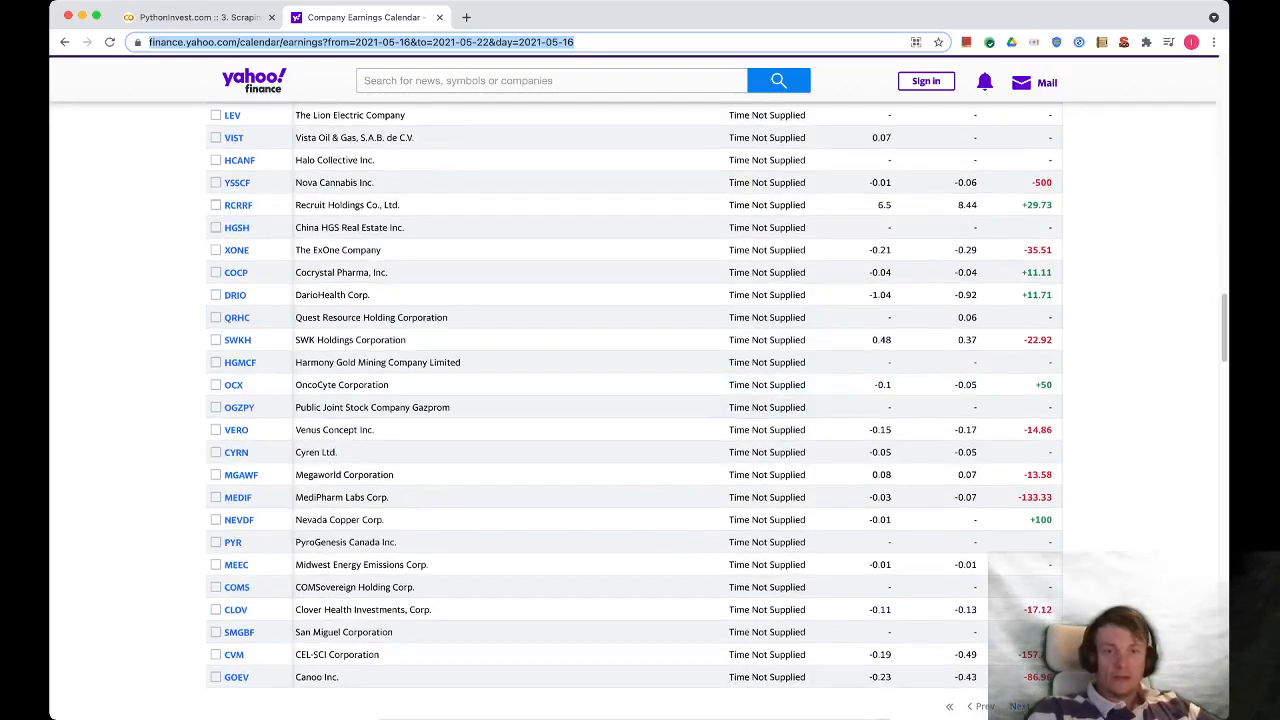
pyautogui.scroll(-3)
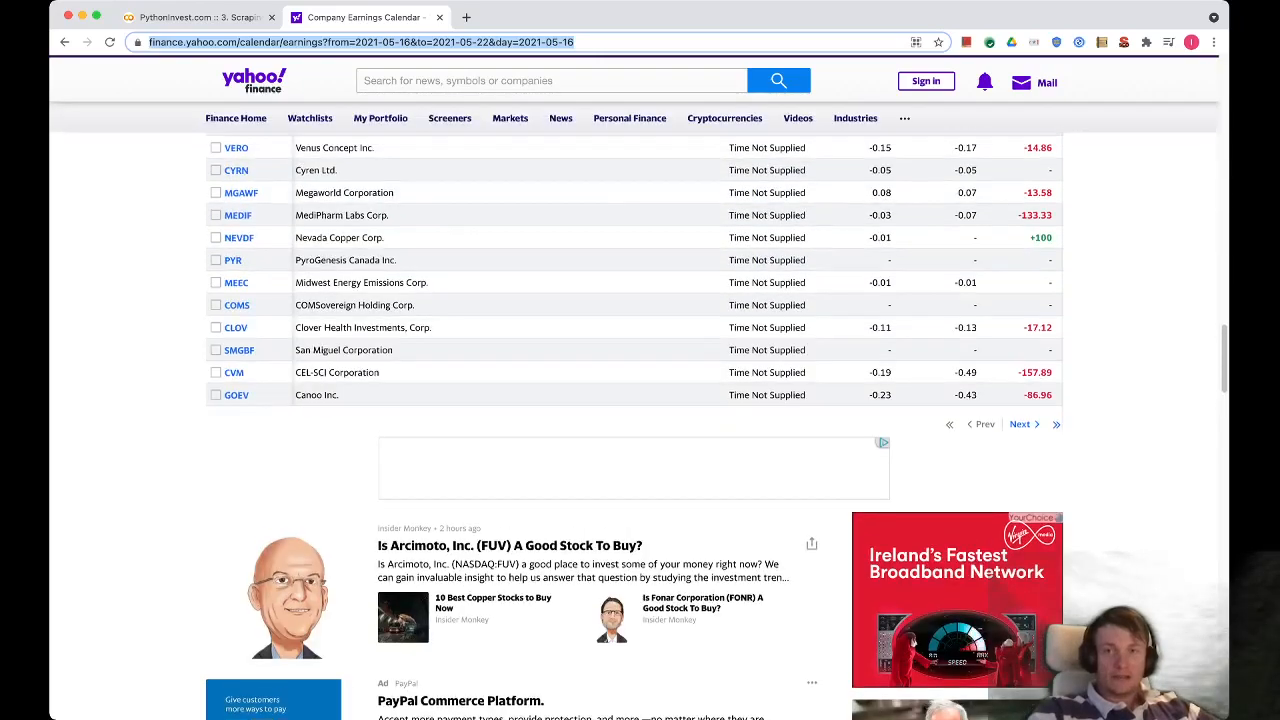
pyautogui.click(1020, 424)
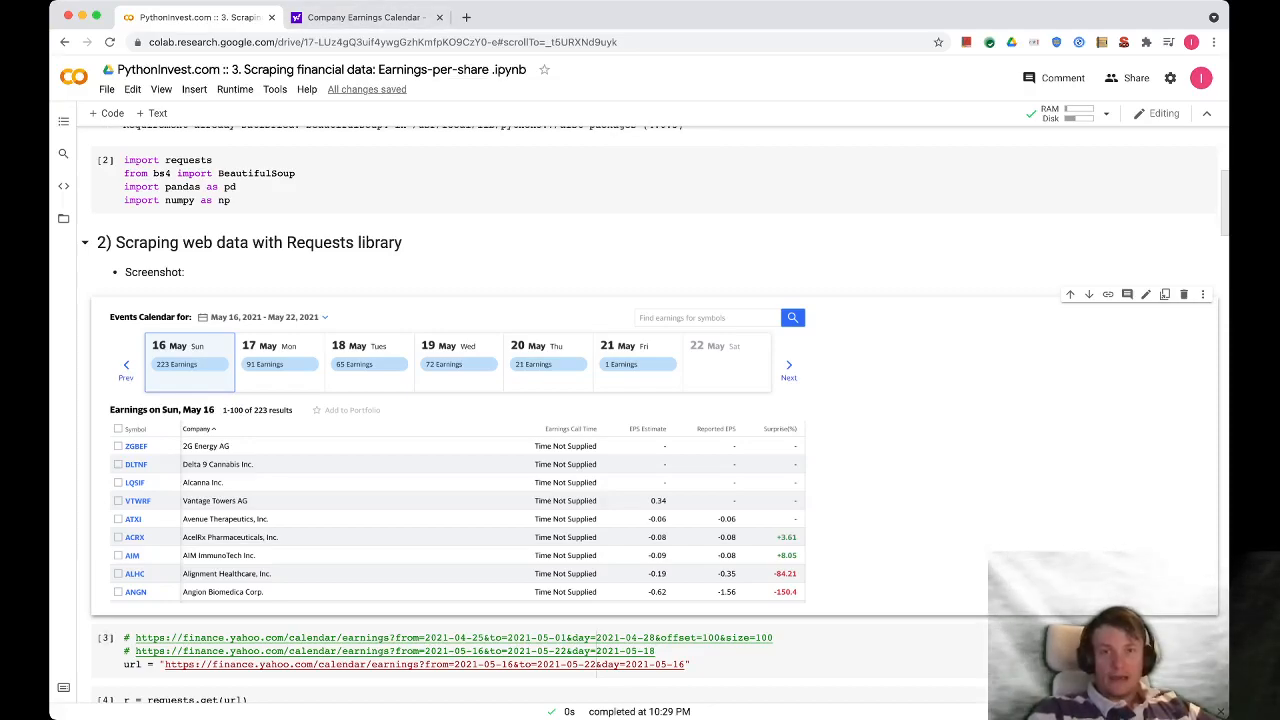
# - Bring up the developer tools on the Yahoo Finance results 101–200 page to see the table HTML
pyautogui.click(364, 16)
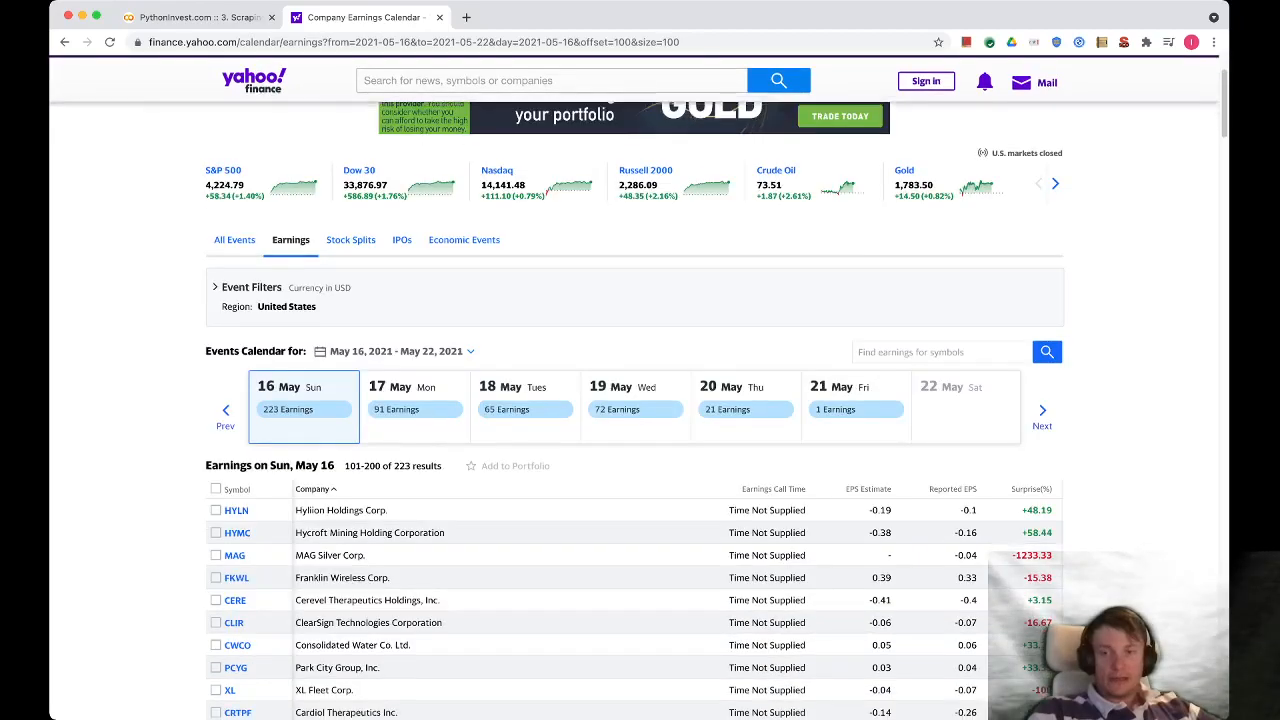
pyautogui.scroll(-3)
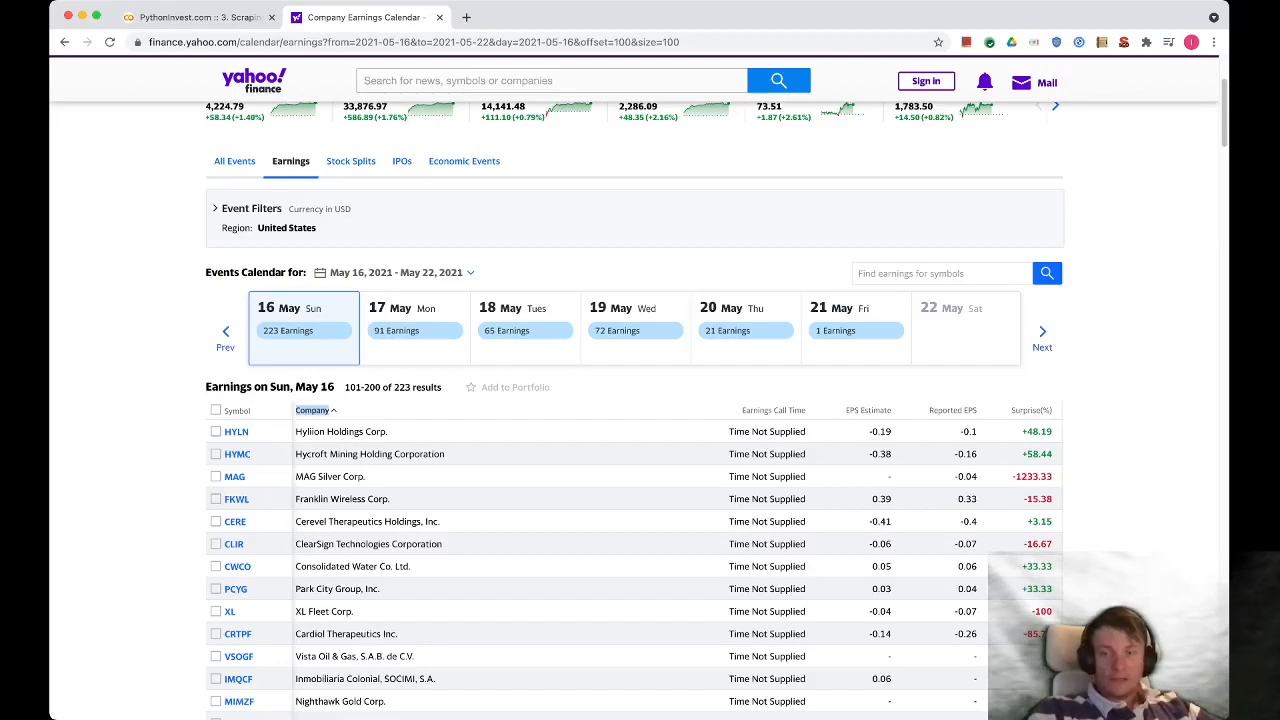
pyautogui.press('F12')
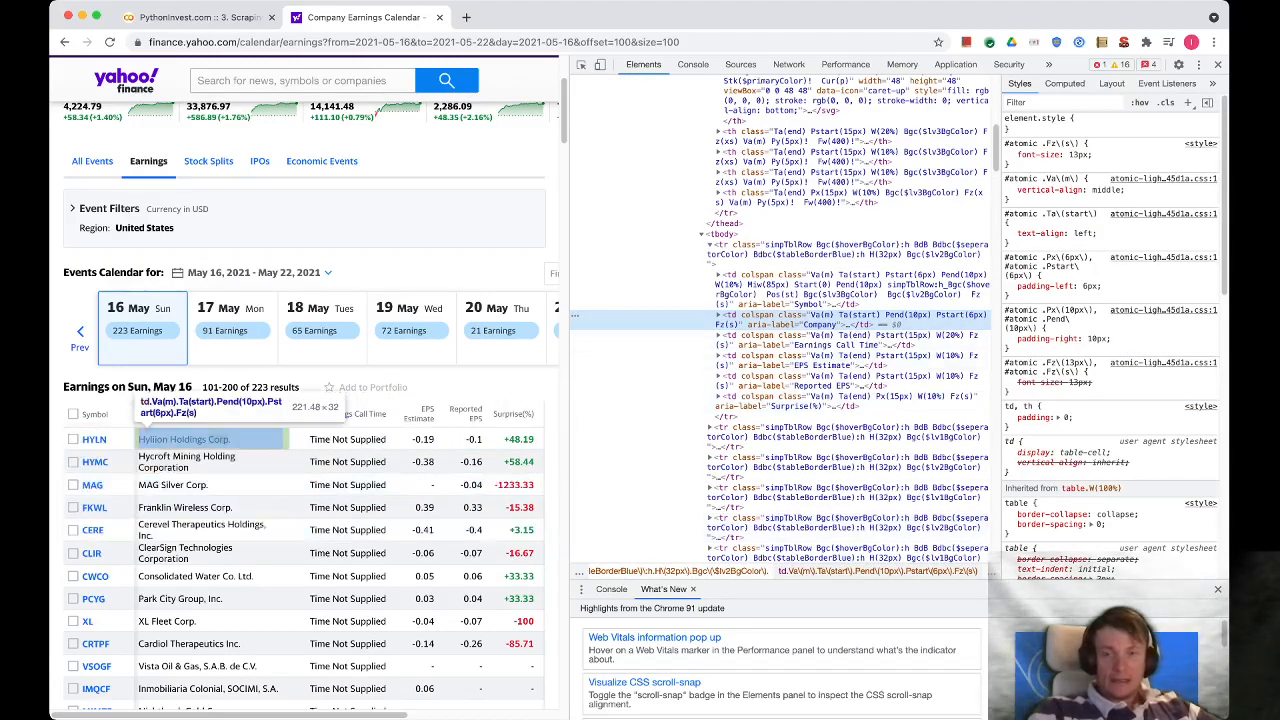
pyautogui.moveTo(472, 440)
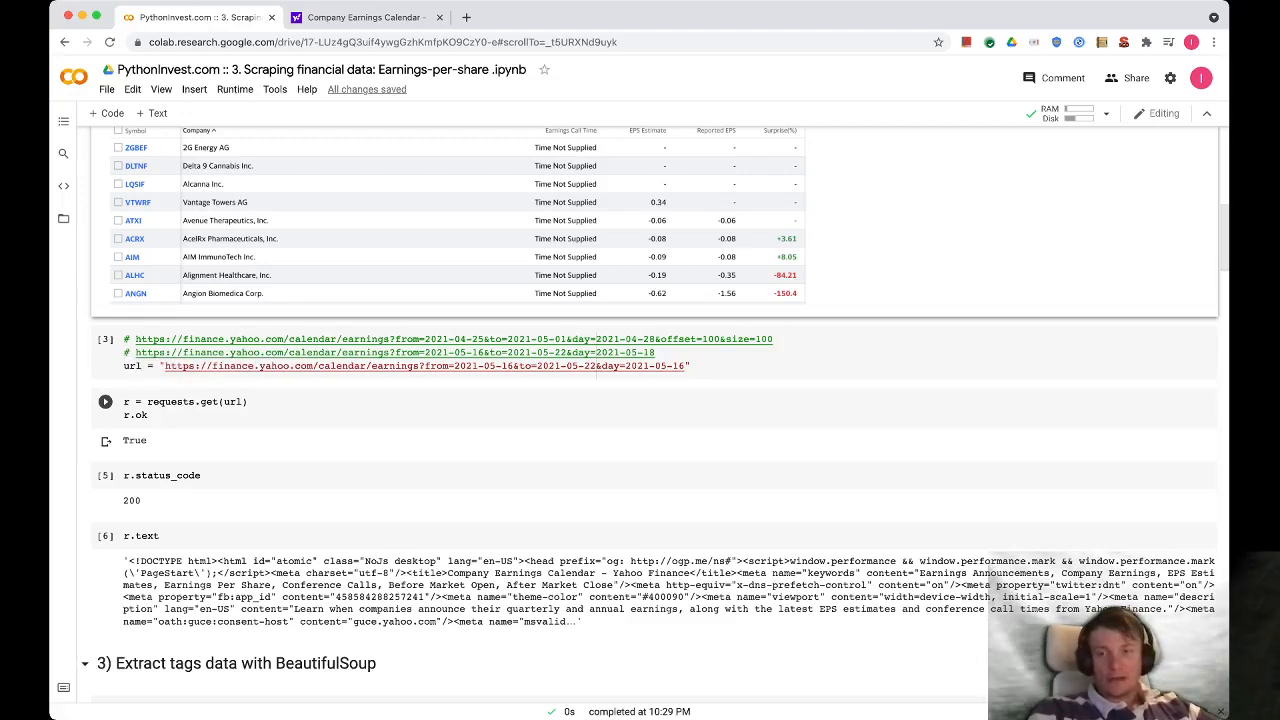
# - Run the requests.get and BeautifulSoup cells, confirming status 200 and listing the table markup
pyautogui.scroll(-3)
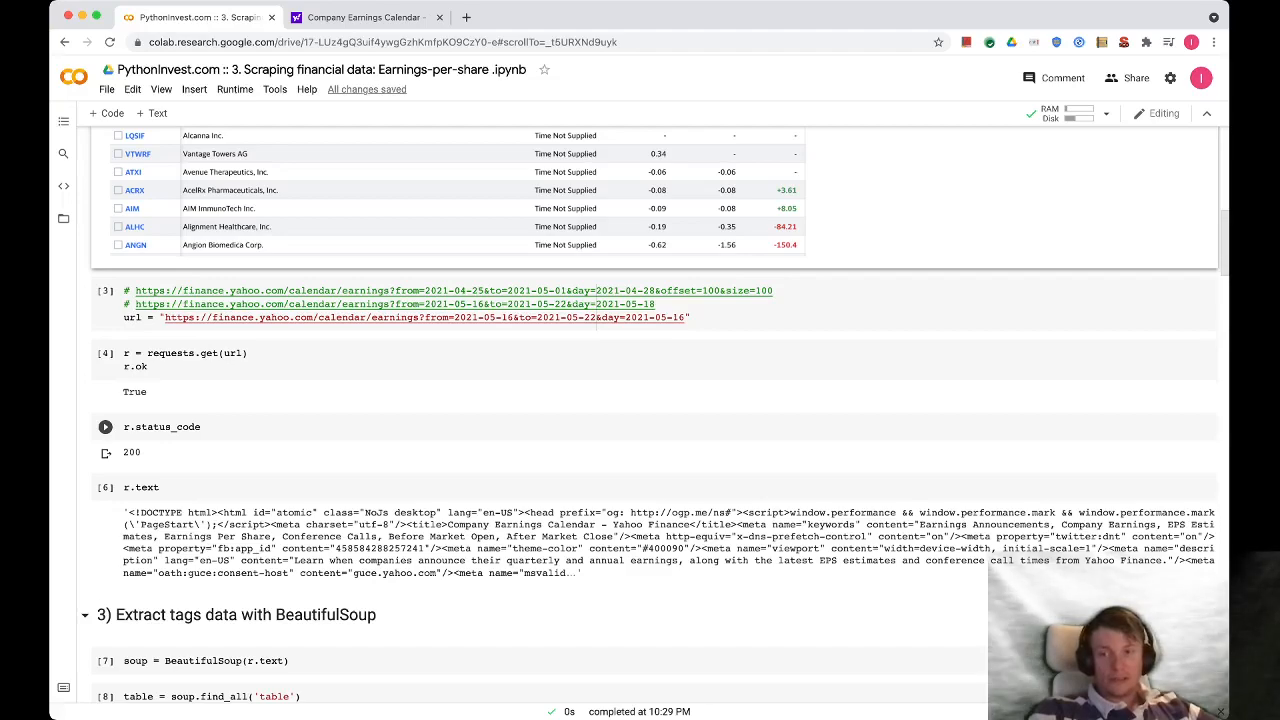
pyautogui.scroll(-3)
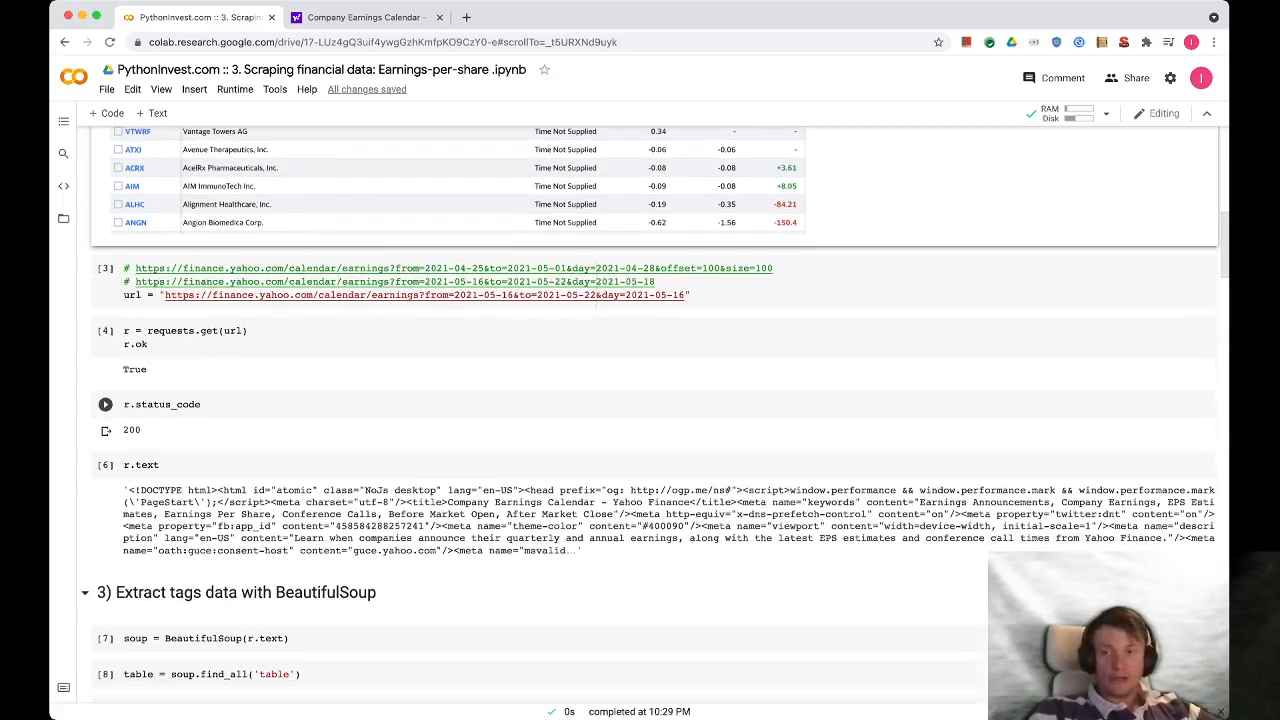
pyautogui.scroll(-3)
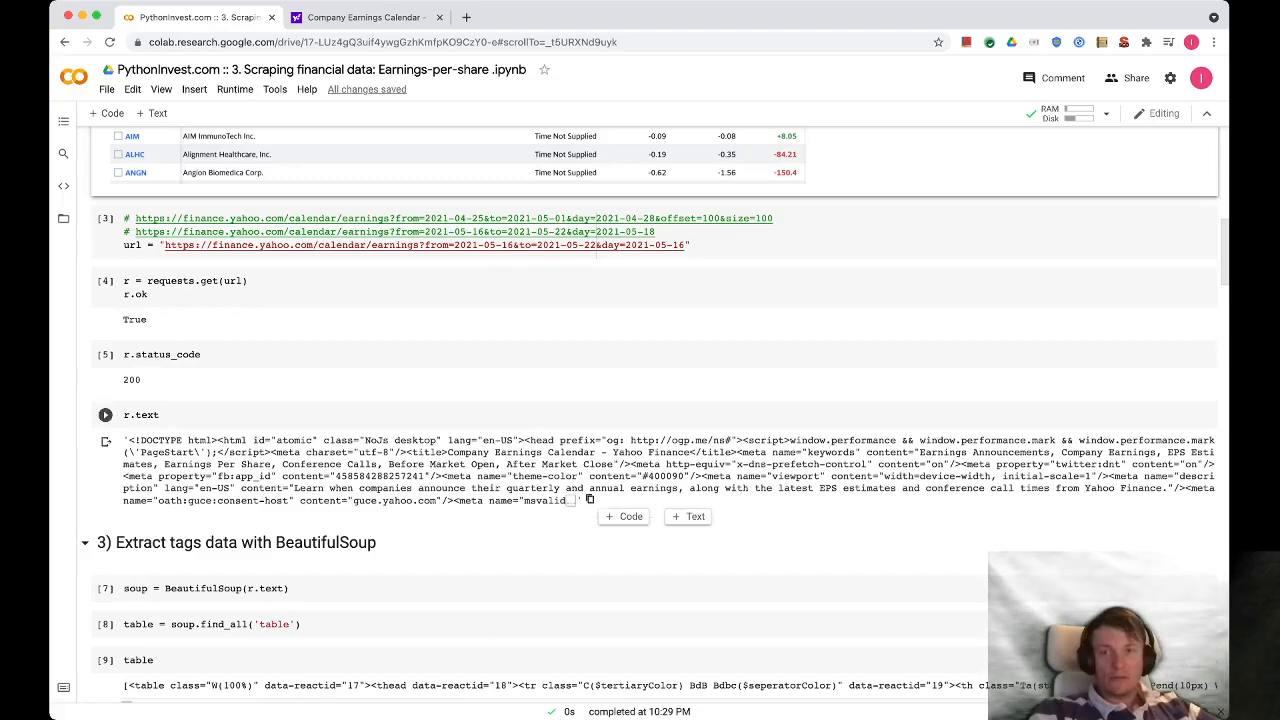
pyautogui.click(104, 414)
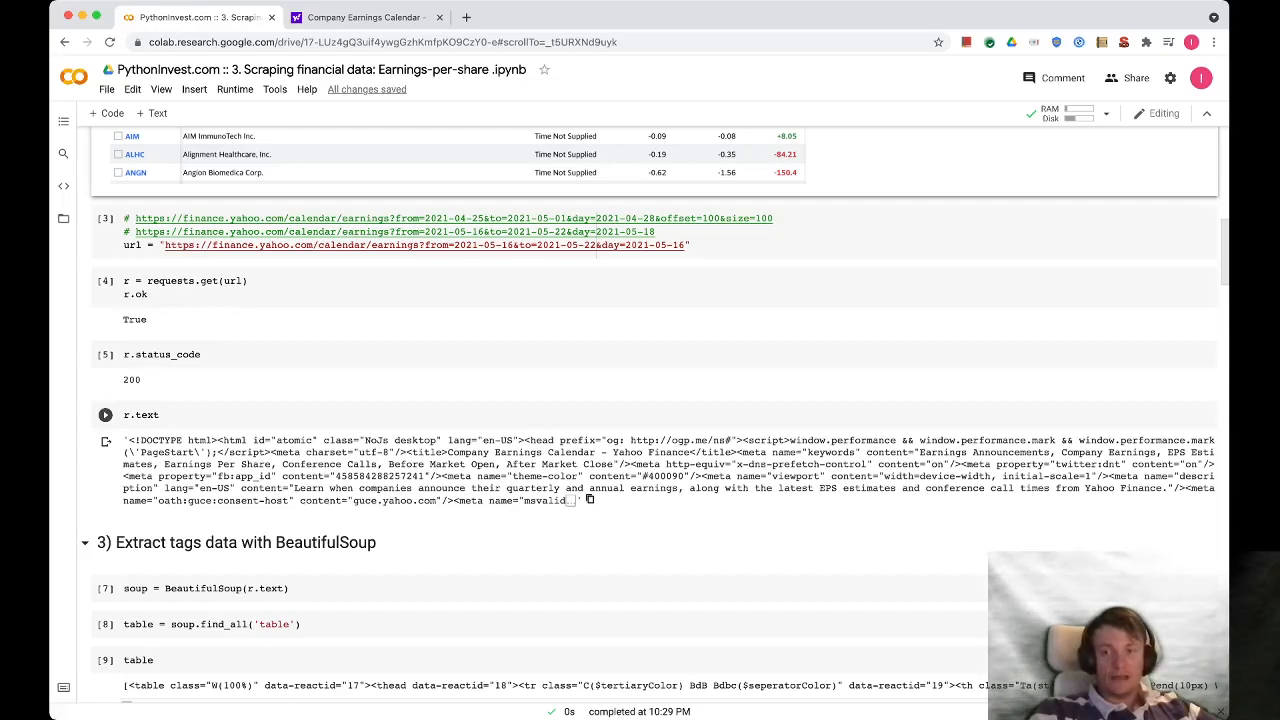
# - Run the len(table), thead span and columns loop cells to confirm one table and print column names
pyautogui.scroll(-3)
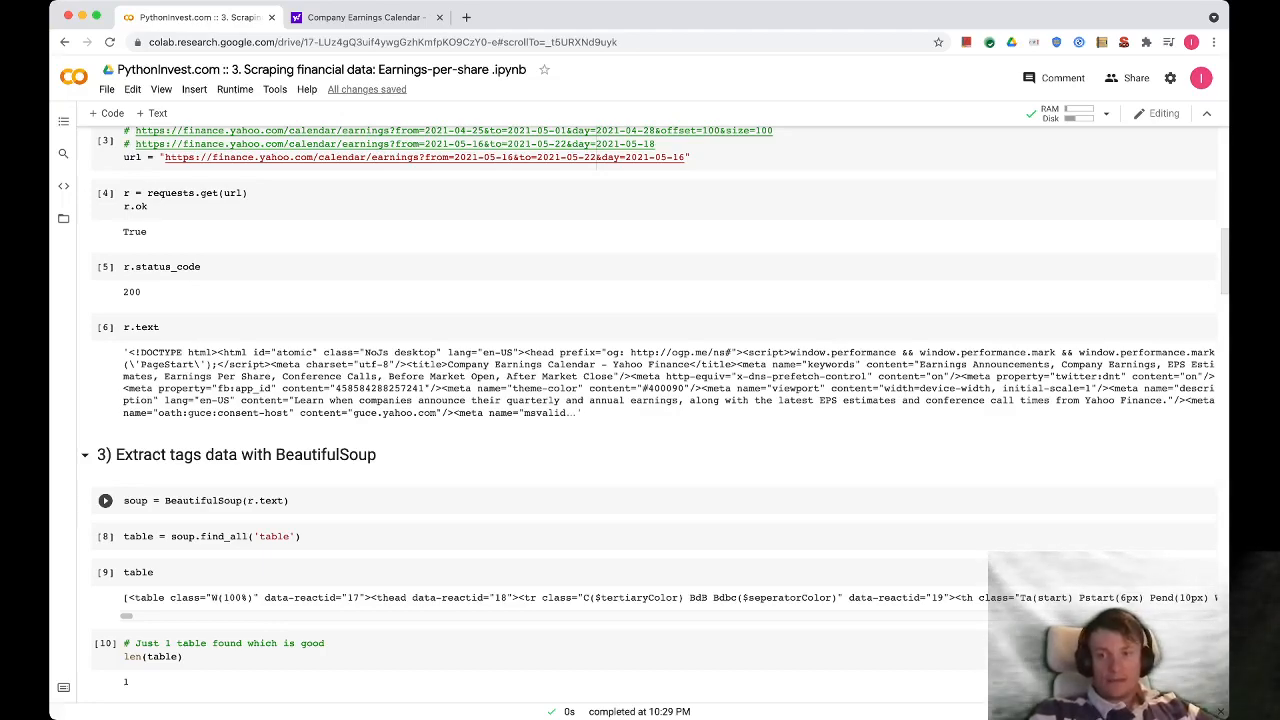
pyautogui.scroll(-3)
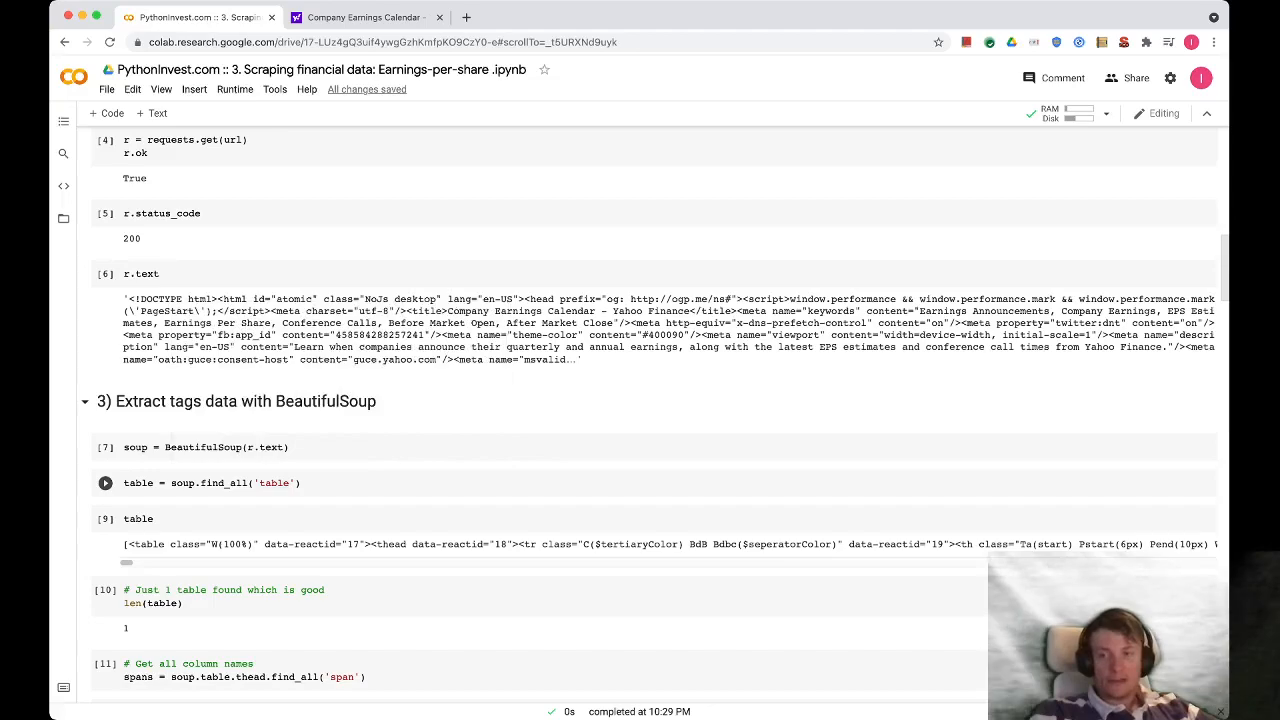
pyautogui.scroll(-3)
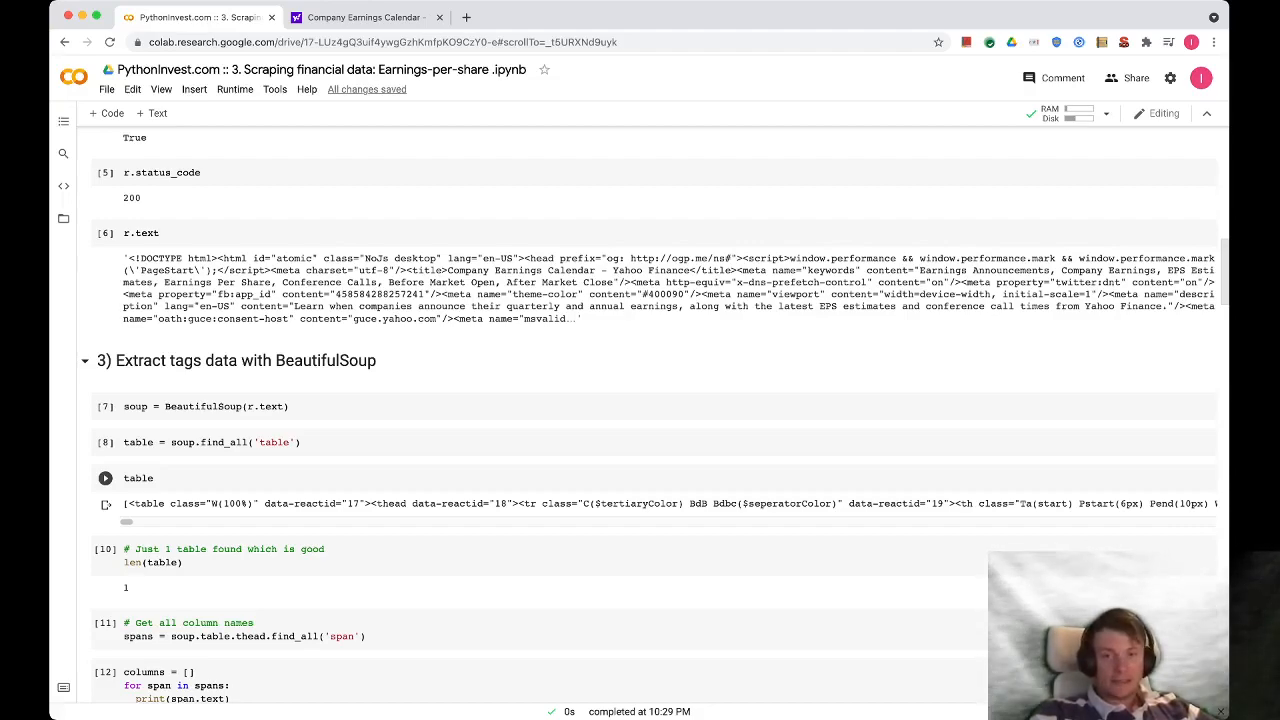
pyautogui.scroll(-3)
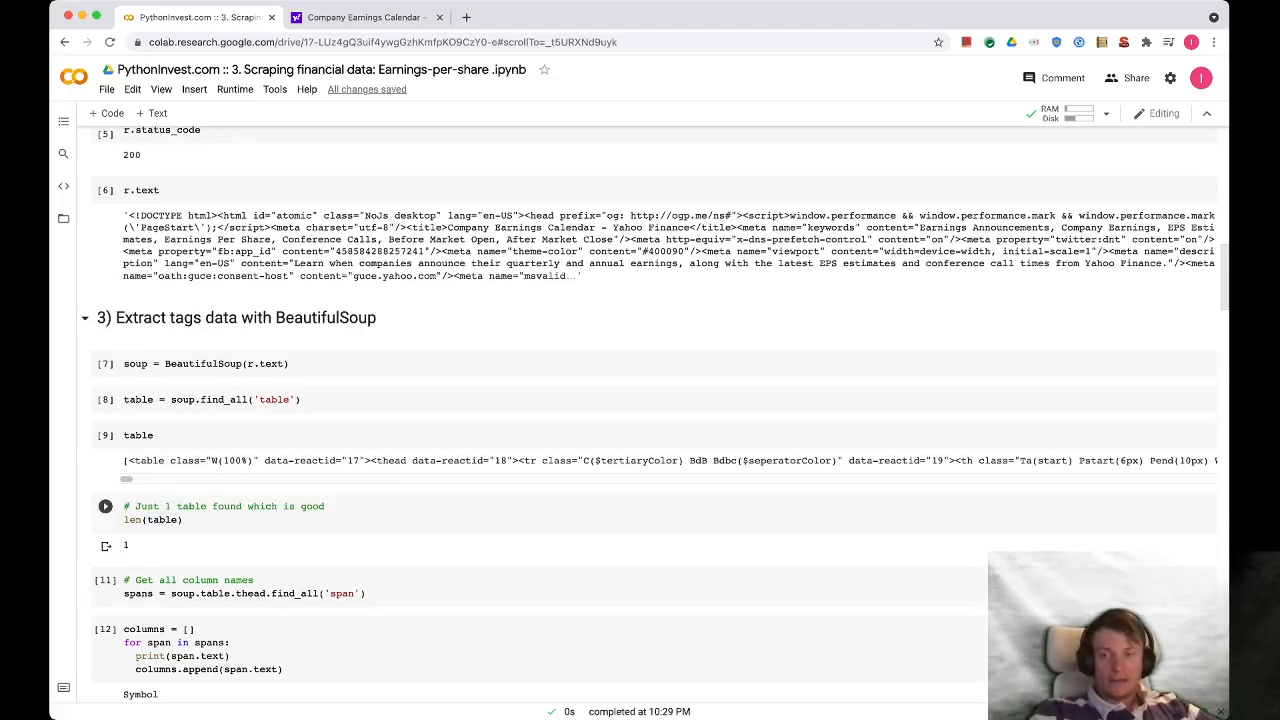
pyautogui.scroll(-3)
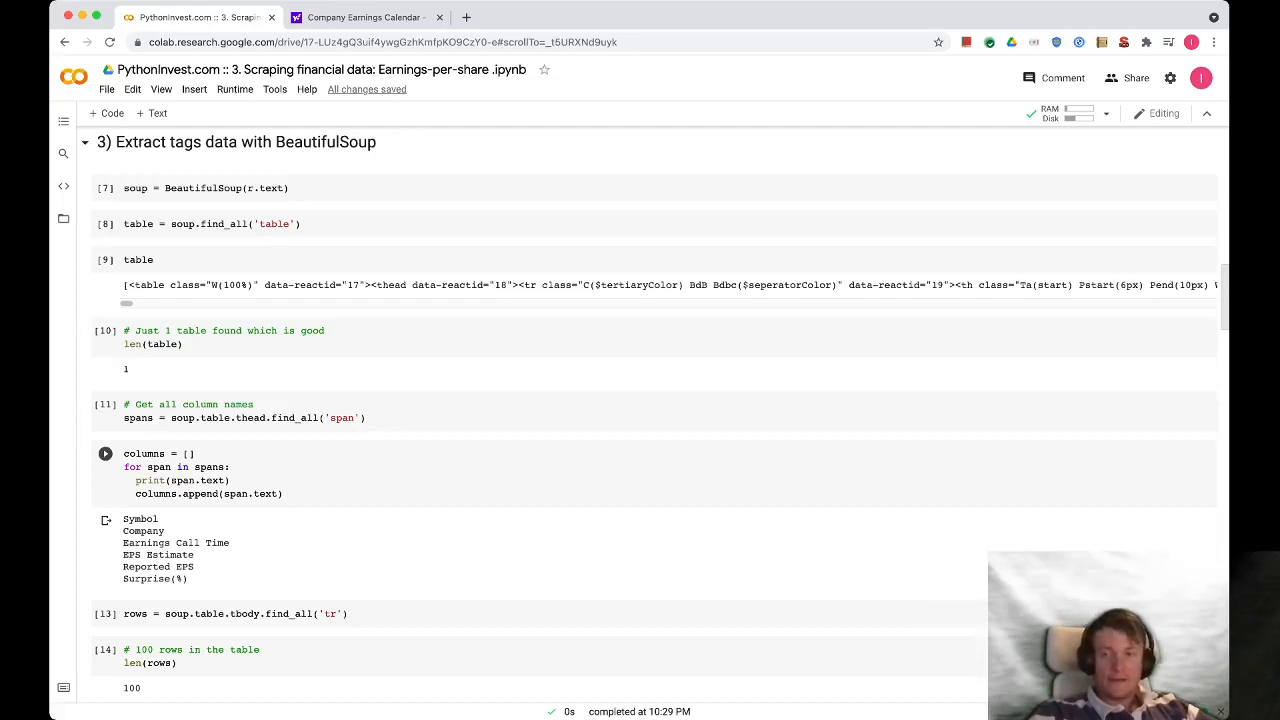
pyautogui.scroll(-3)
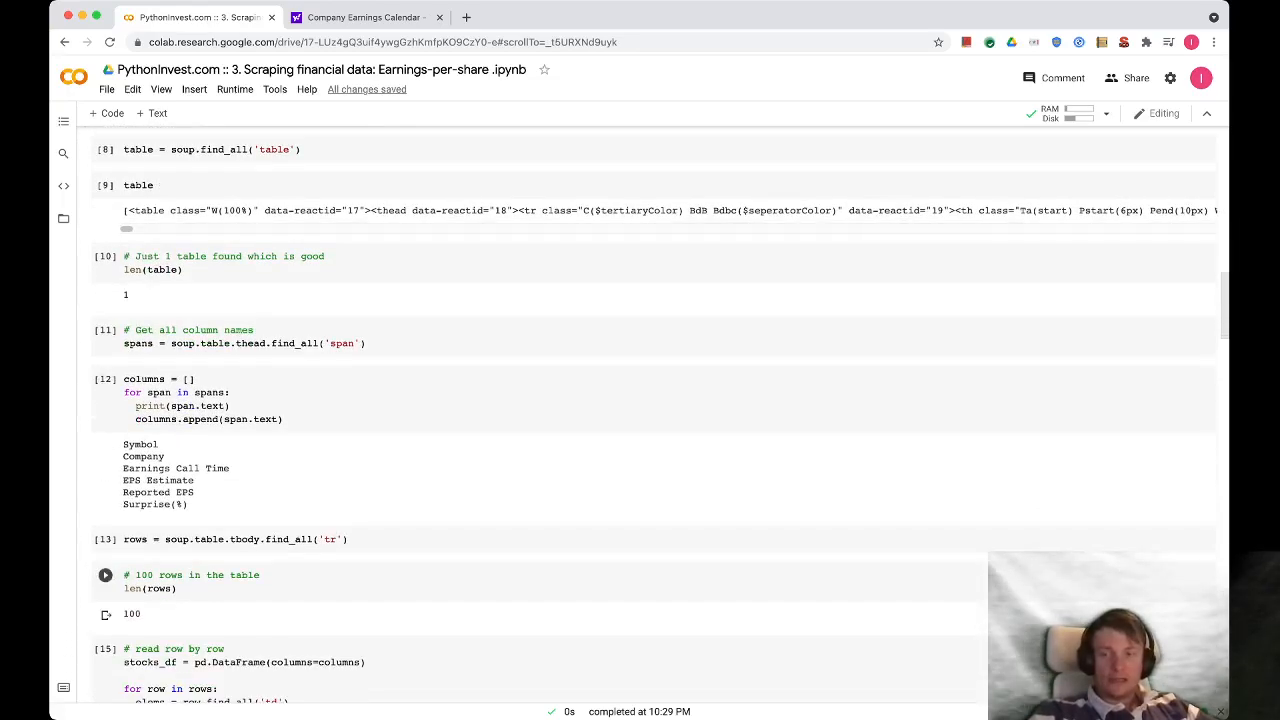
pyautogui.scroll(-3)
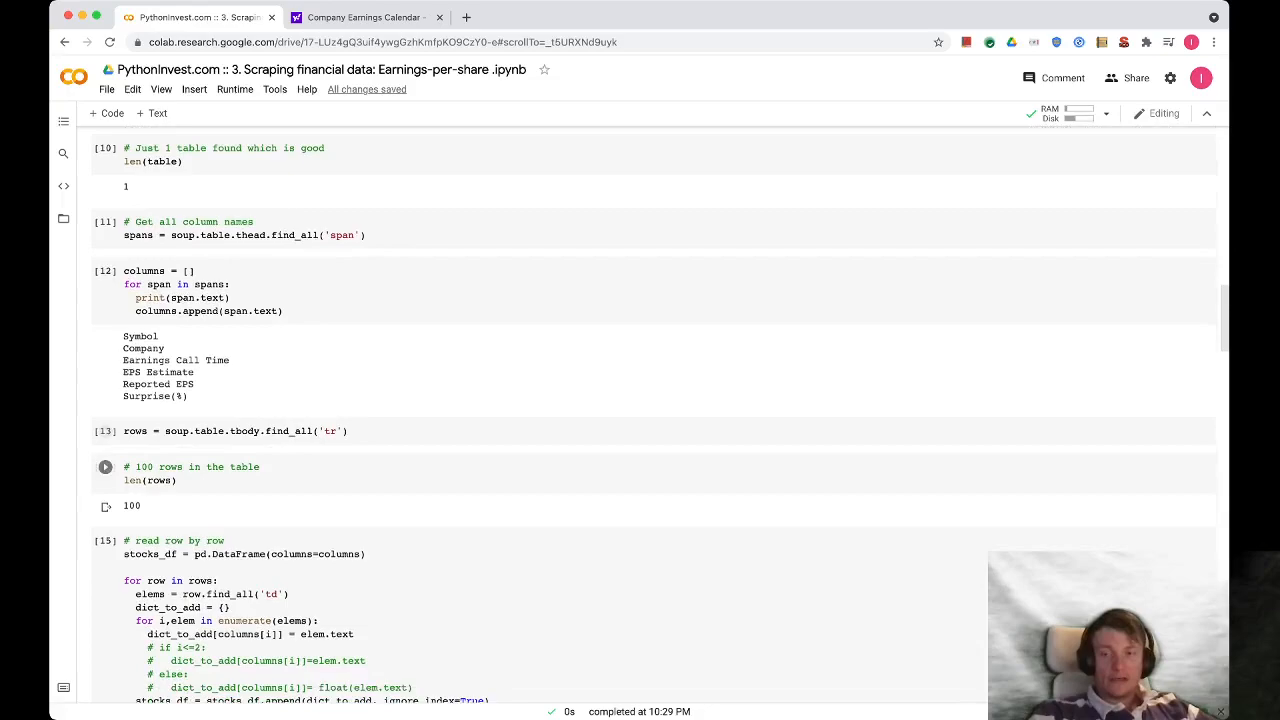
pyautogui.scroll(-3)
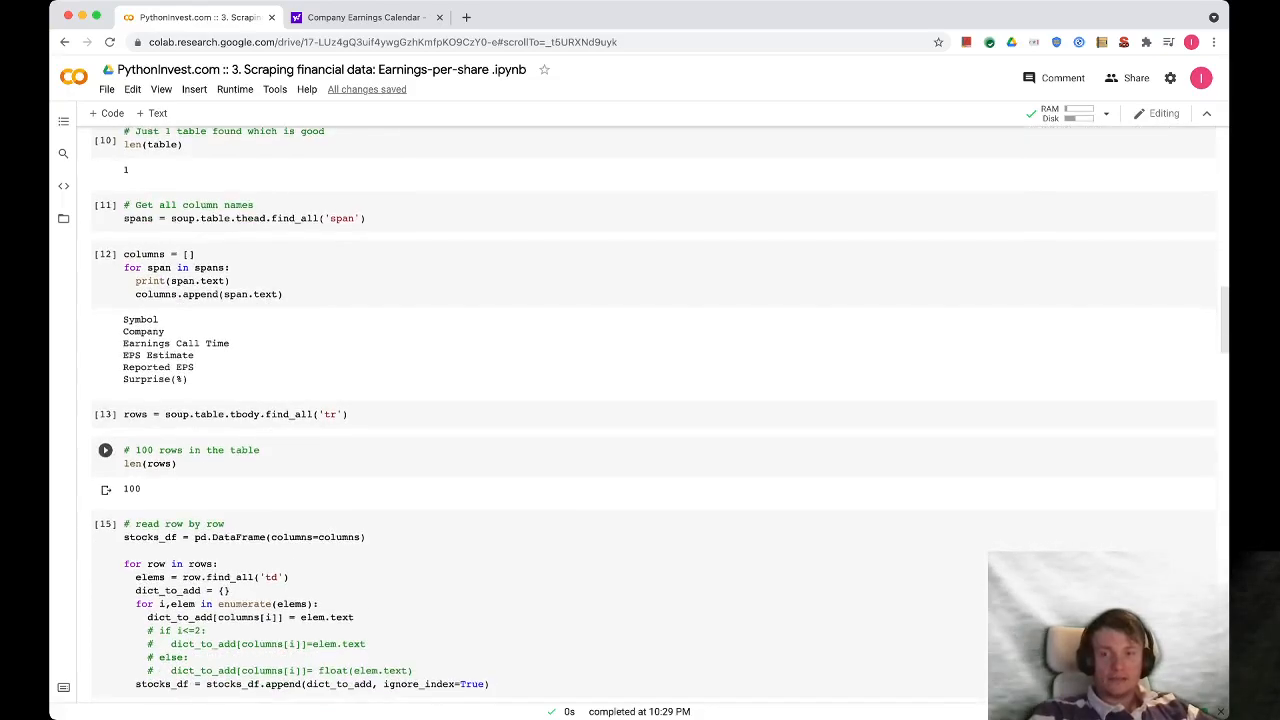
pyautogui.scroll(-3)
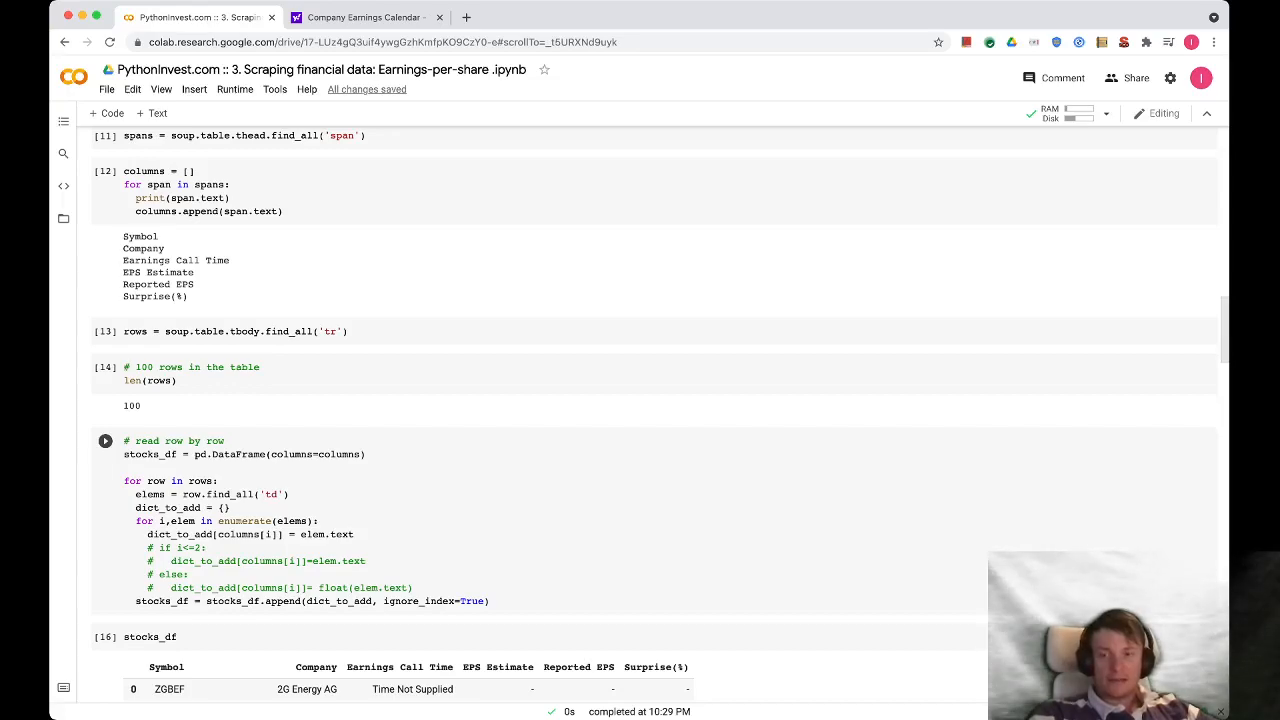
pyautogui.scroll(-3)
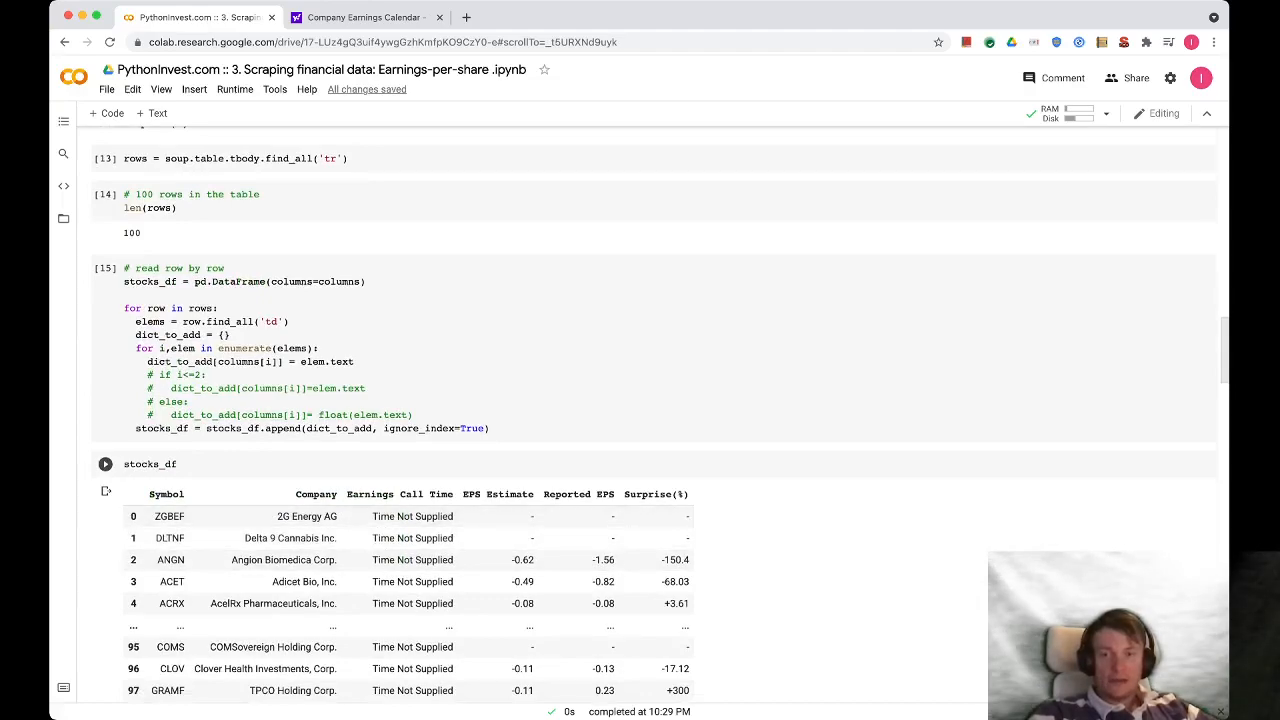
pyautogui.scroll(-3)
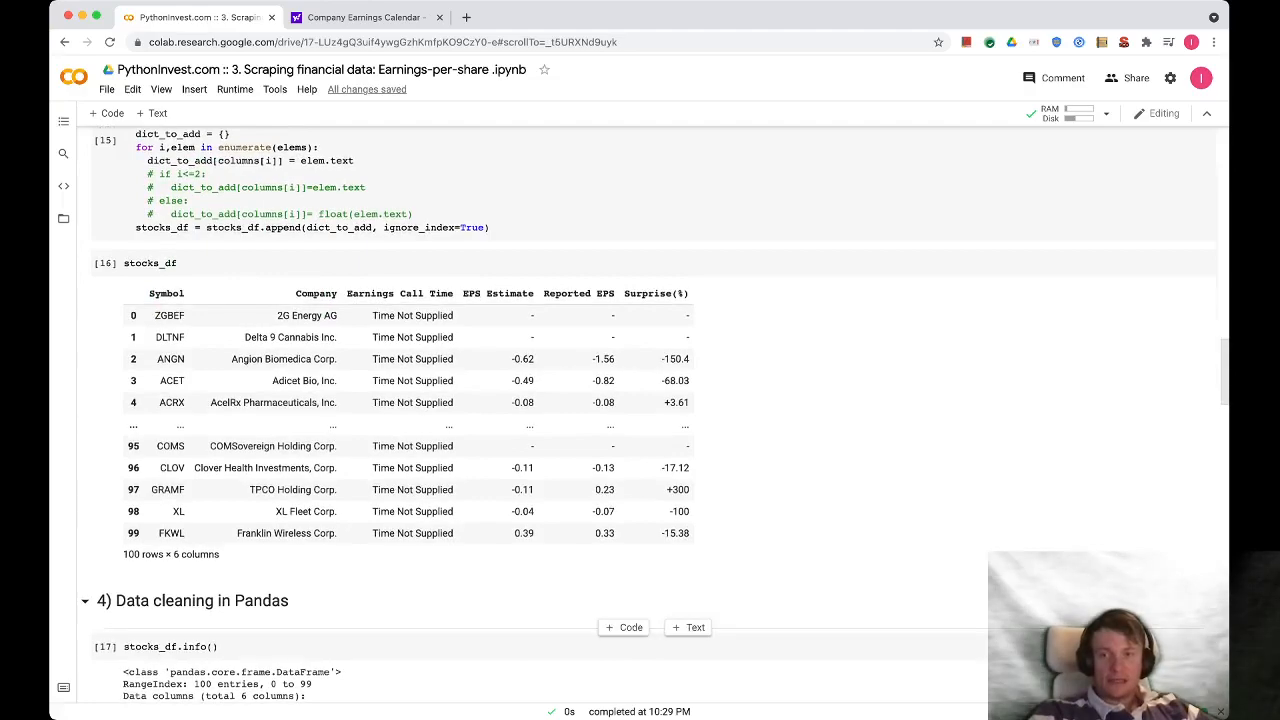
pyautogui.scroll(-3)
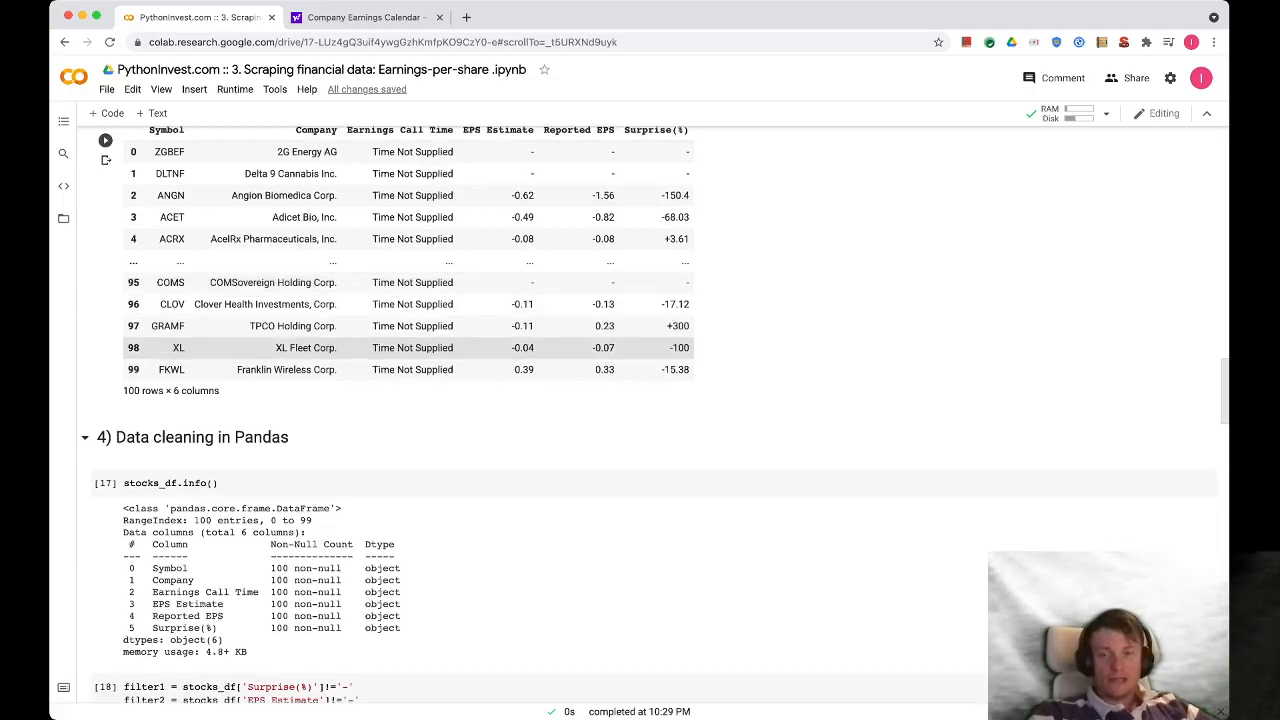
pyautogui.scroll(-3)
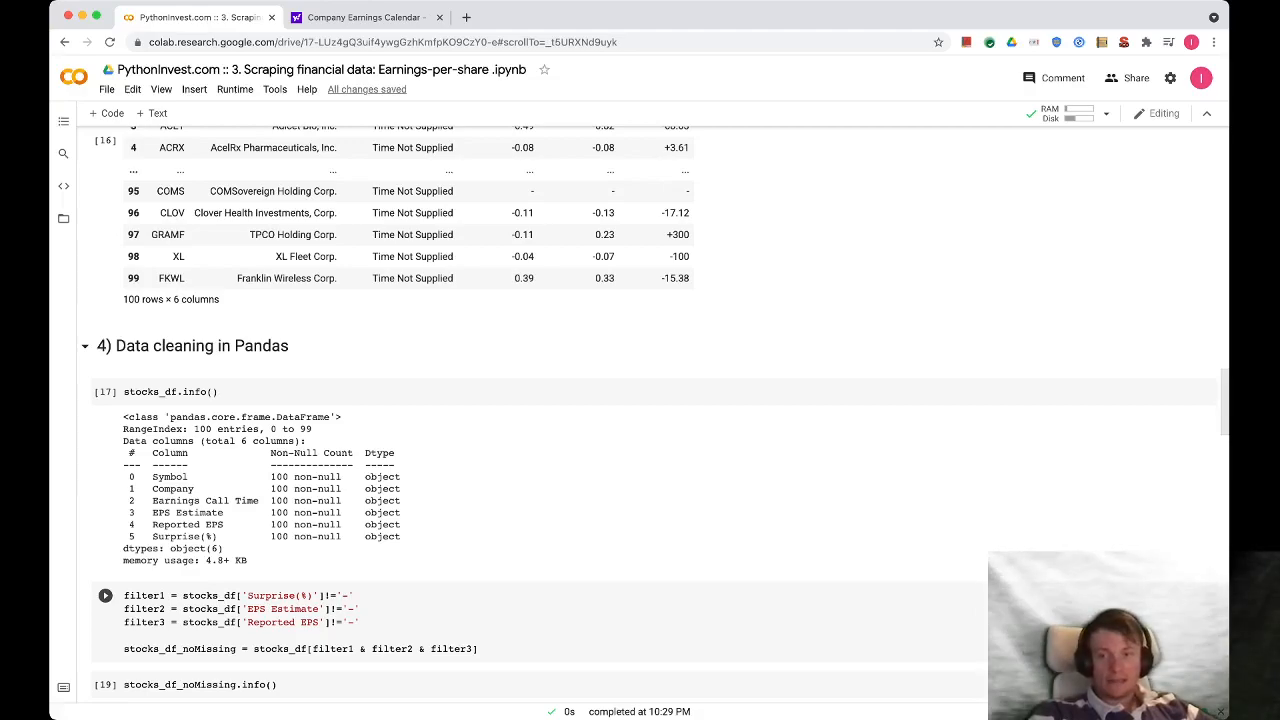
pyautogui.scroll(-3)
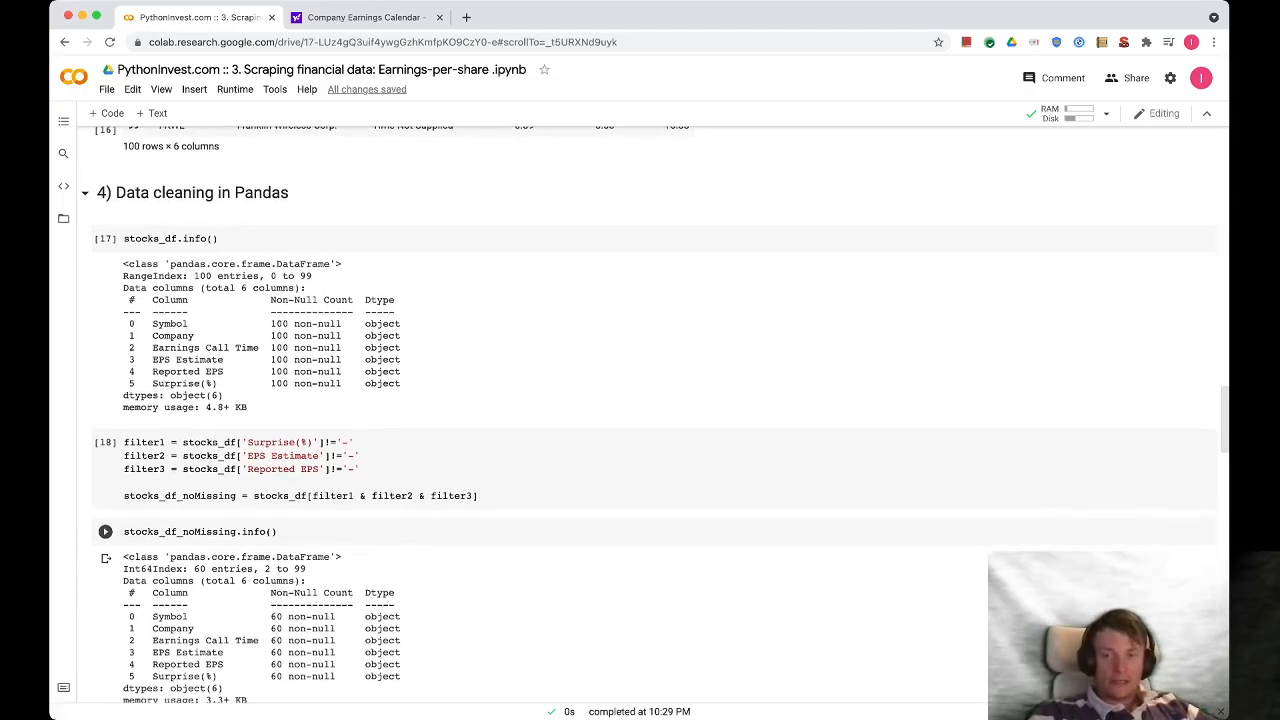
pyautogui.scroll(-3)
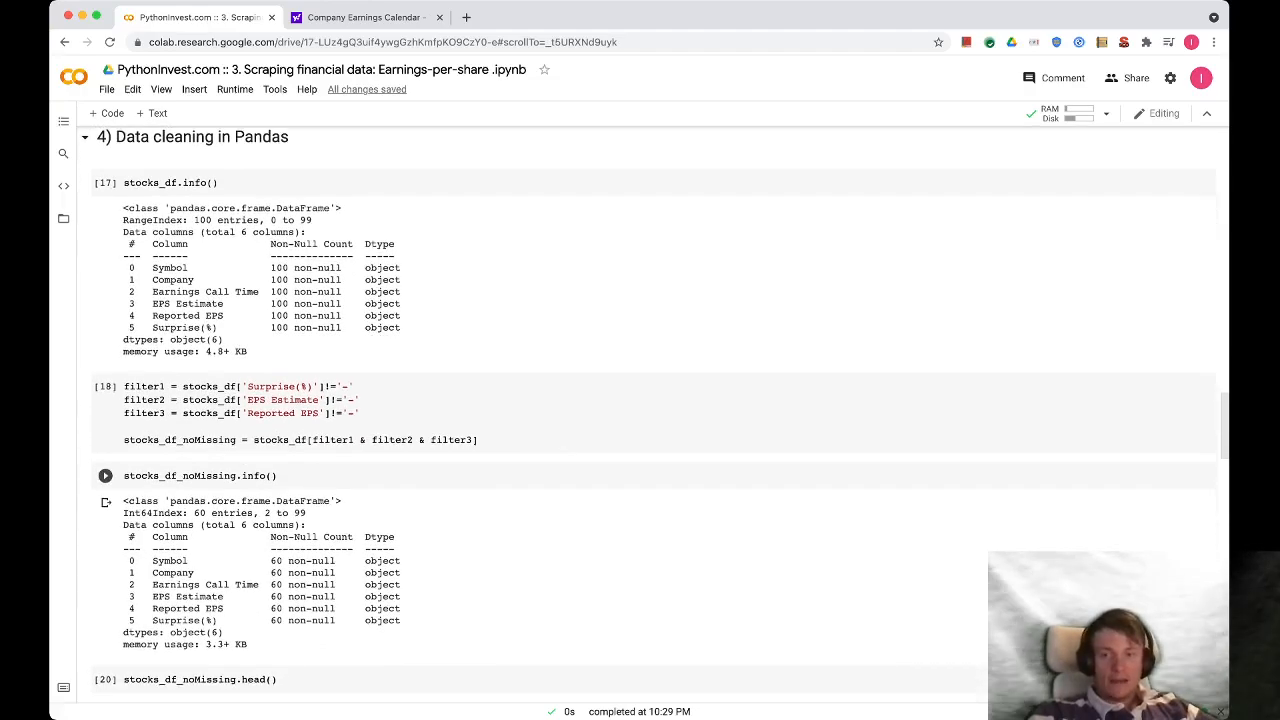
pyautogui.scroll(-3)
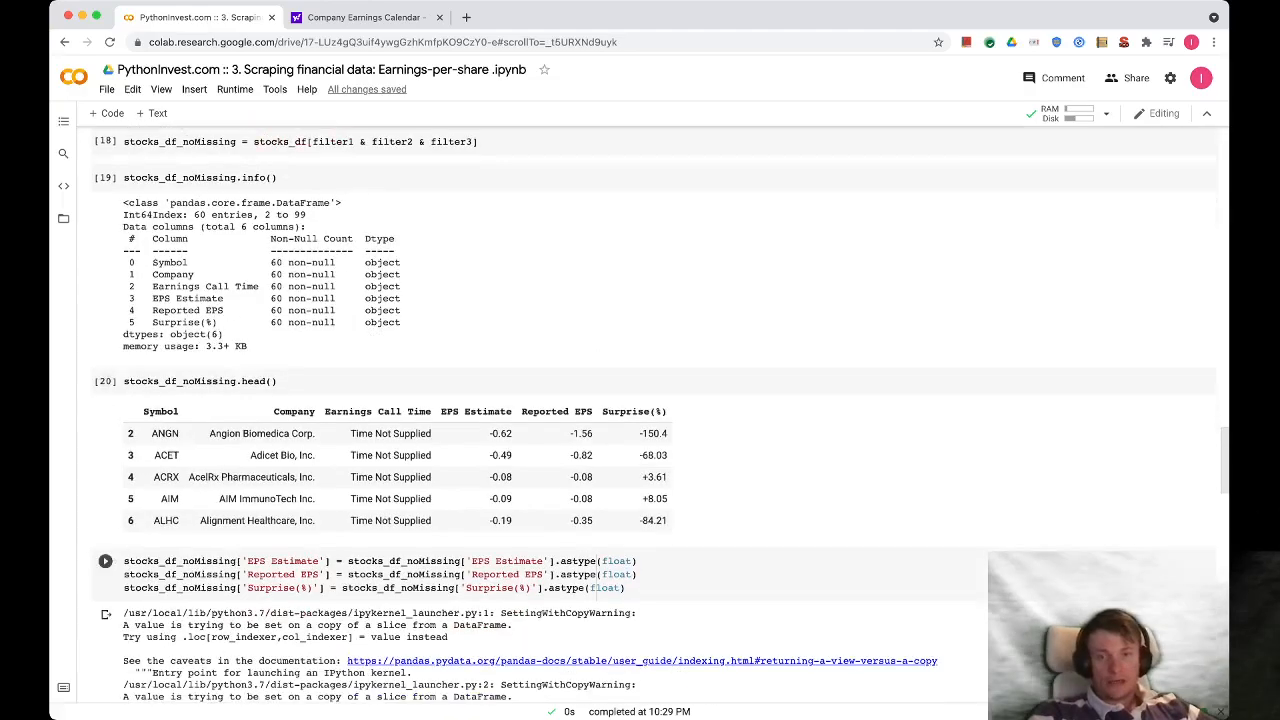
pyautogui.click(104, 560)
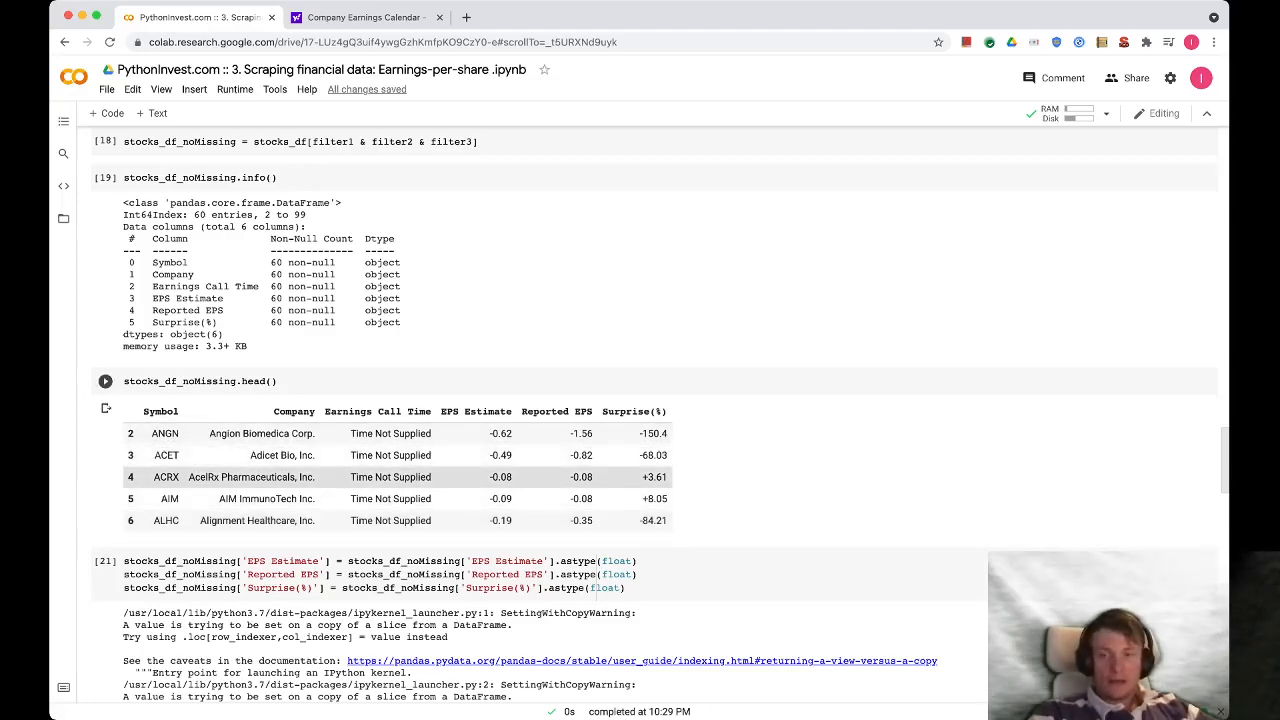
pyautogui.scroll(-3)
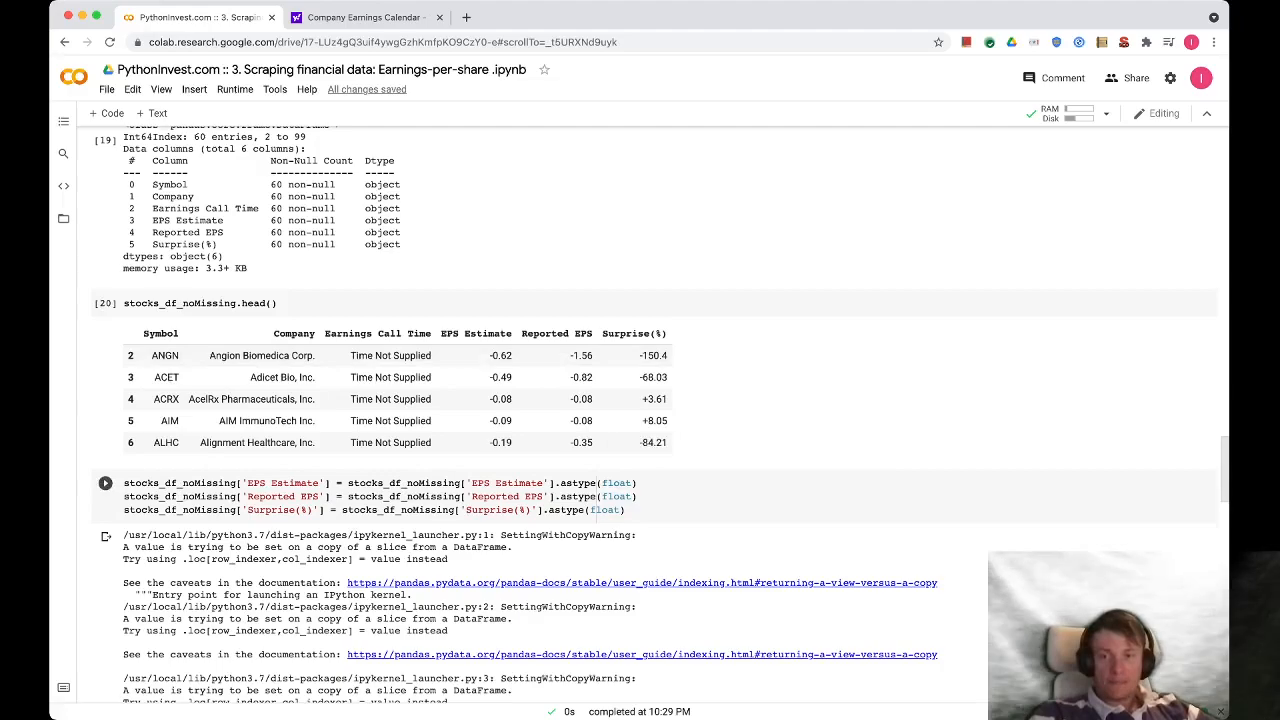
pyautogui.scroll(-3)
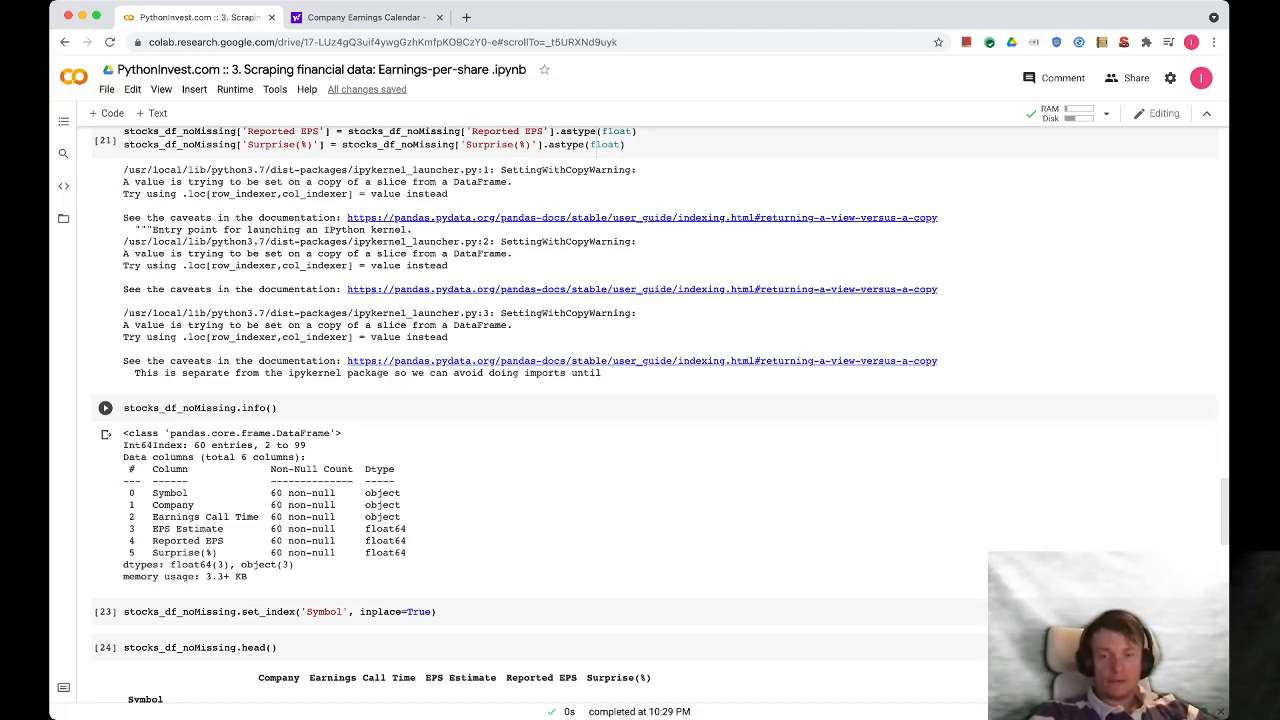
pyautogui.scroll(-3)
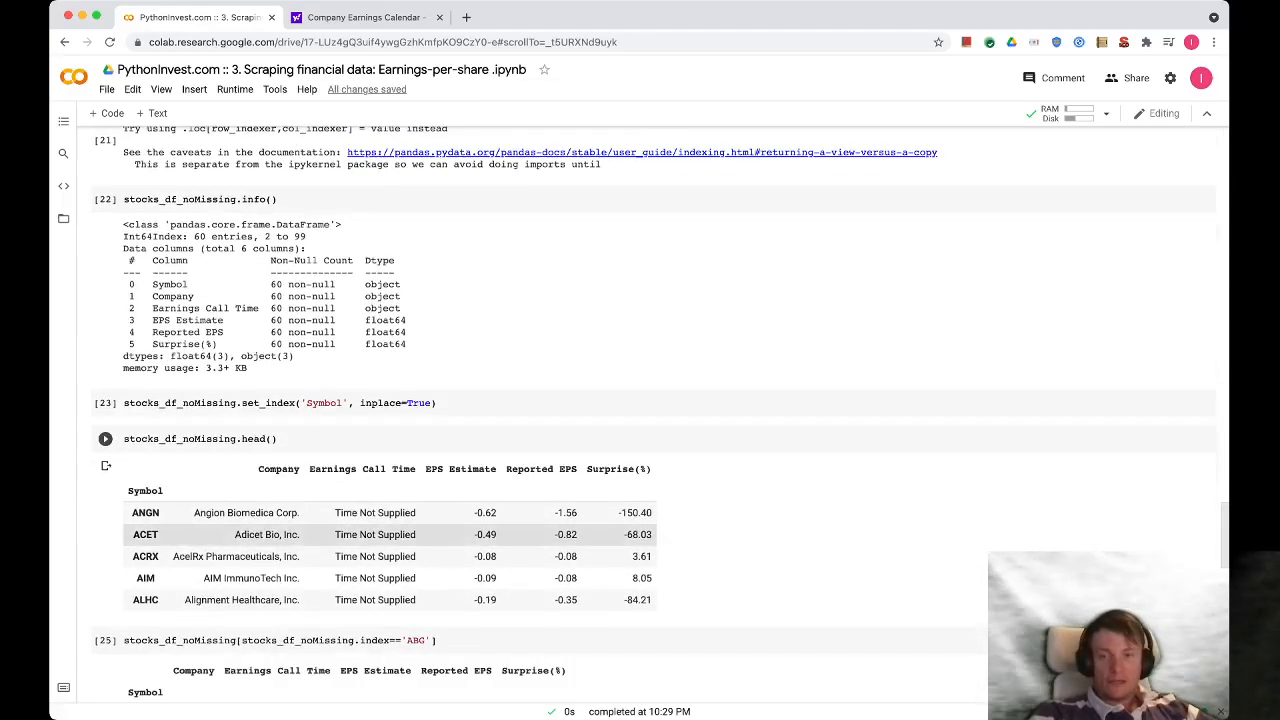
# - Change the scatterplot cell's abs() Reported EPS cutoff from 10 to 2 and rerun it
pyautogui.scroll(-3)
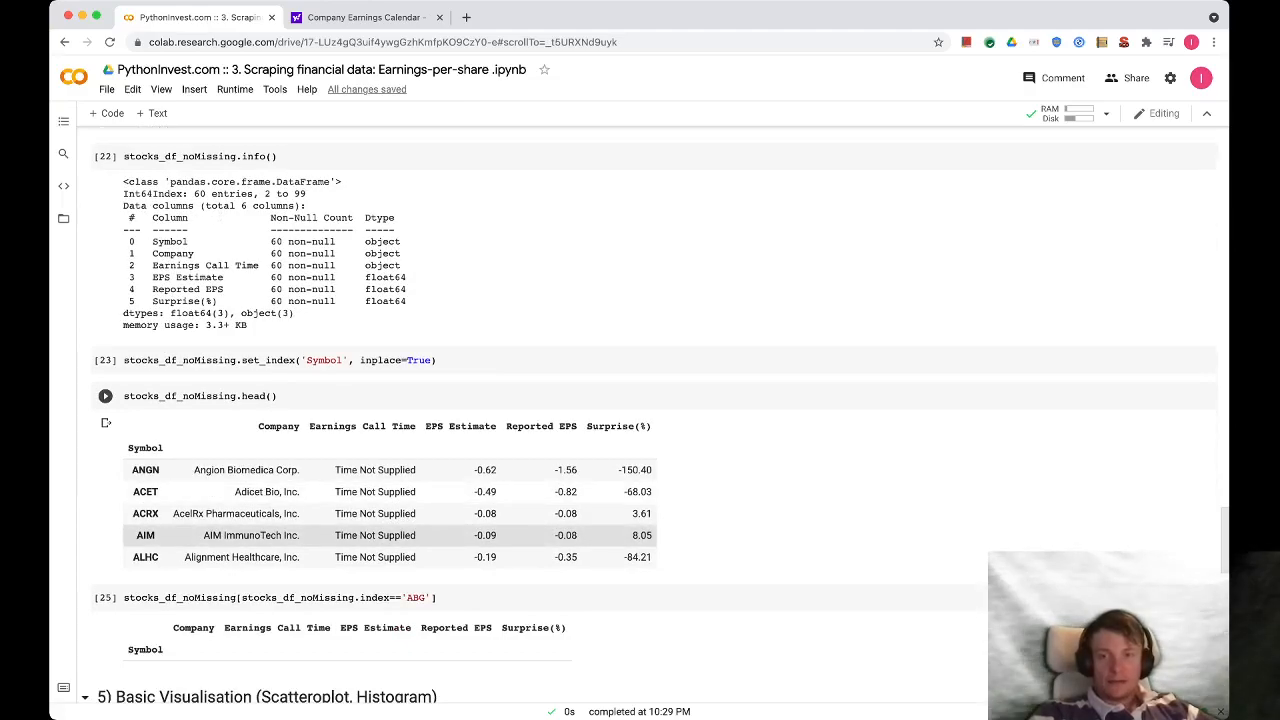
pyautogui.scroll(-3)
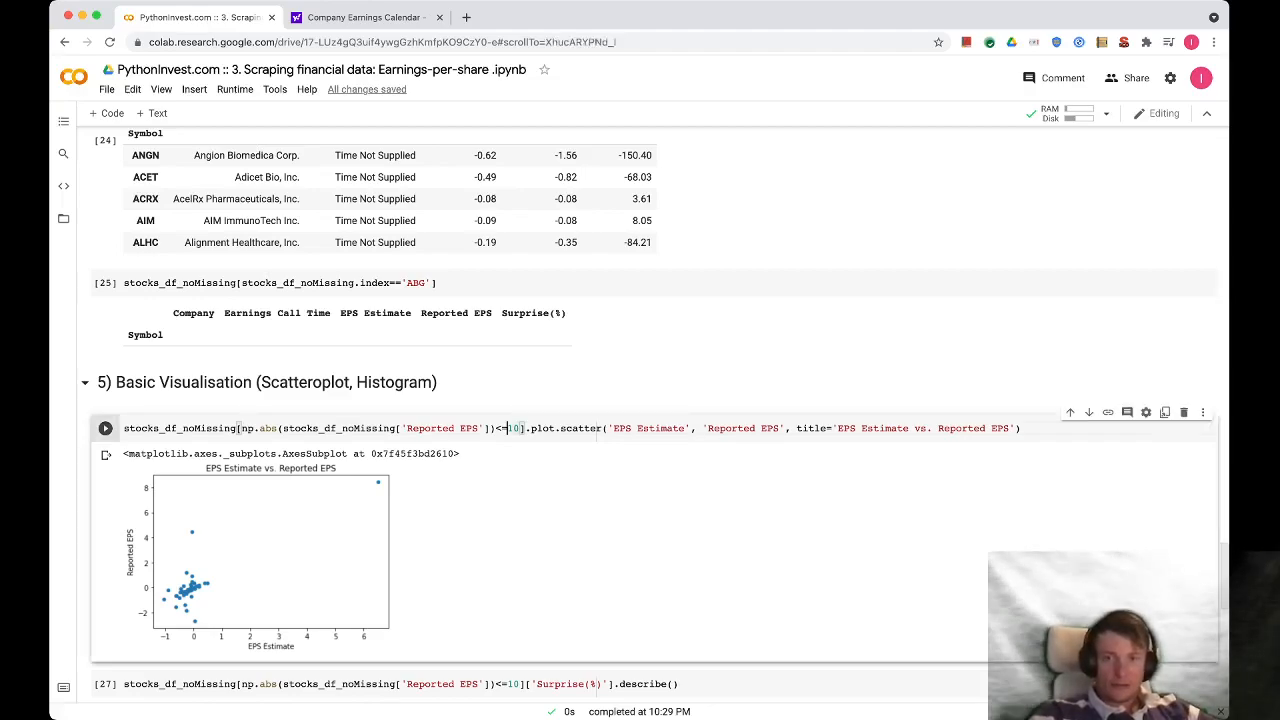
pyautogui.doubleClick(512, 428)
pyautogui.write('2')
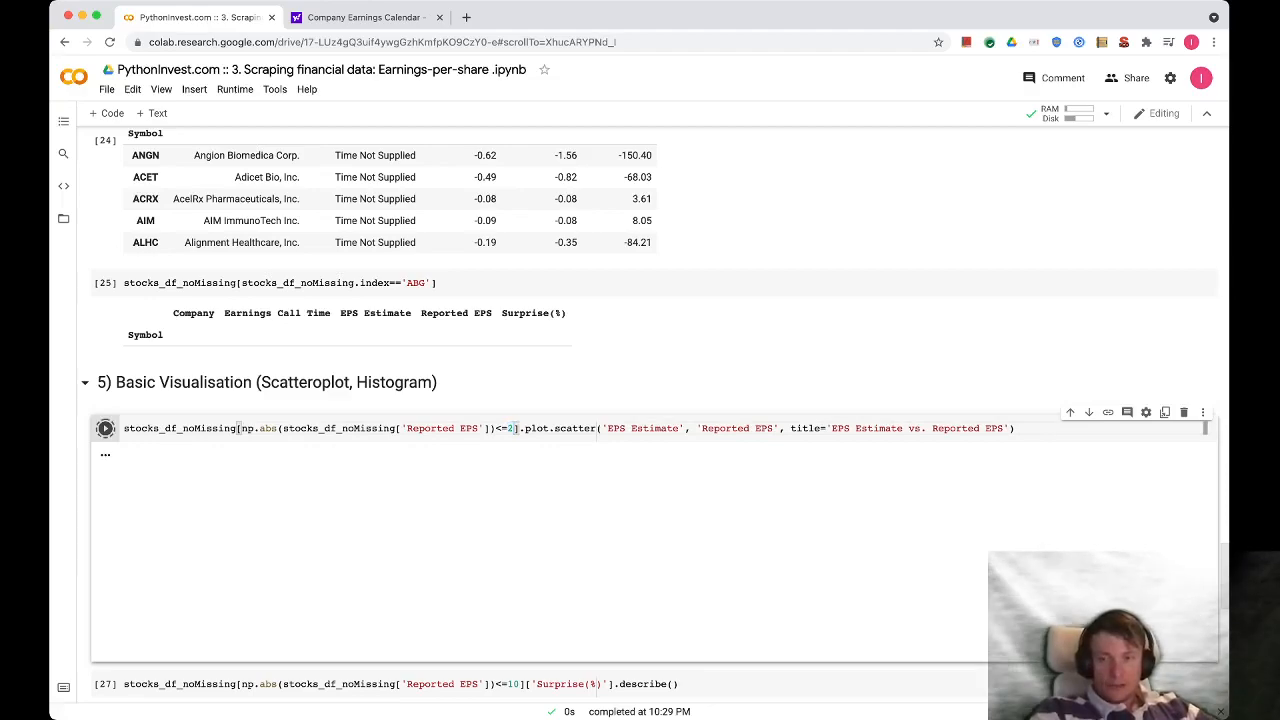
pyautogui.click(104, 428)
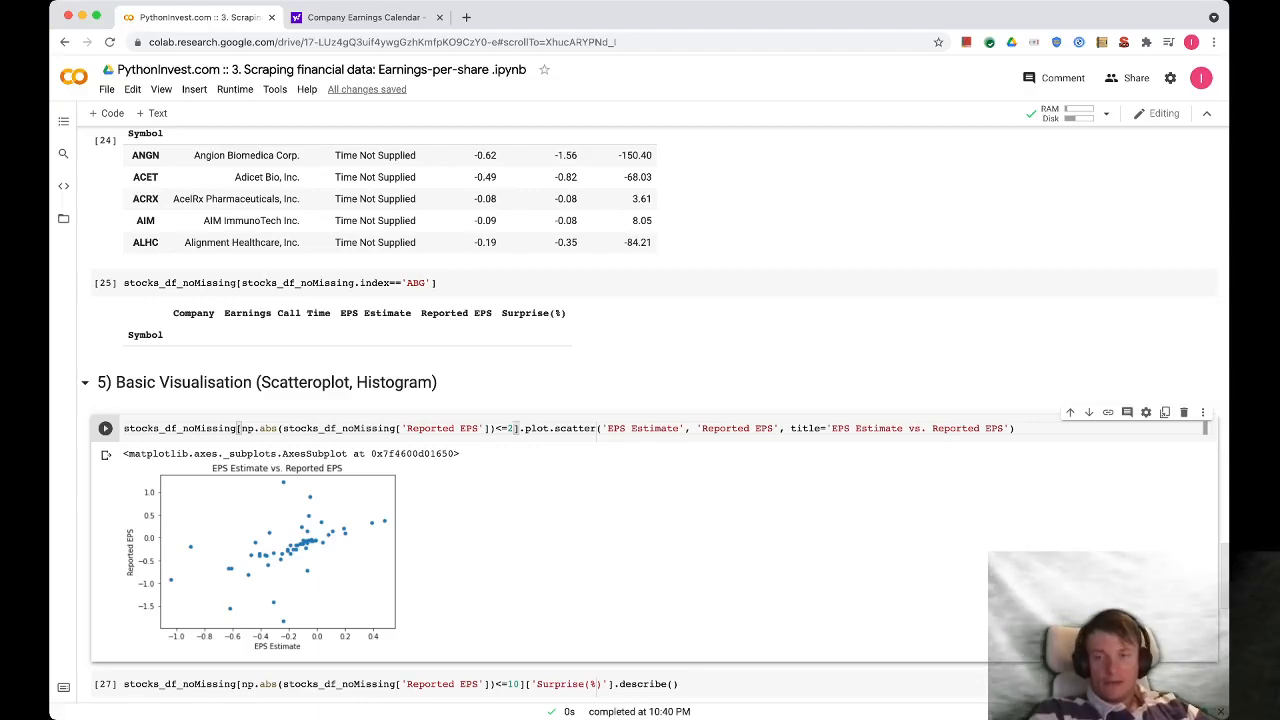
pyautogui.scroll(-3)
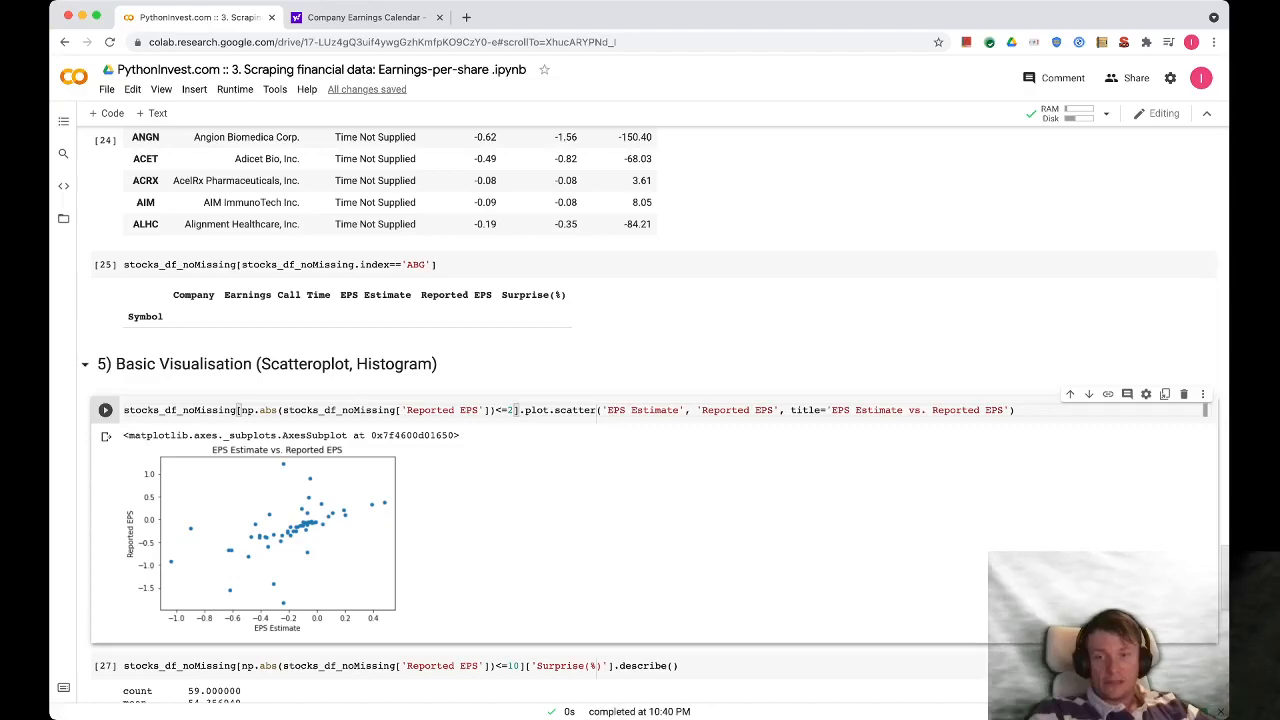
pyautogui.scroll(-3)
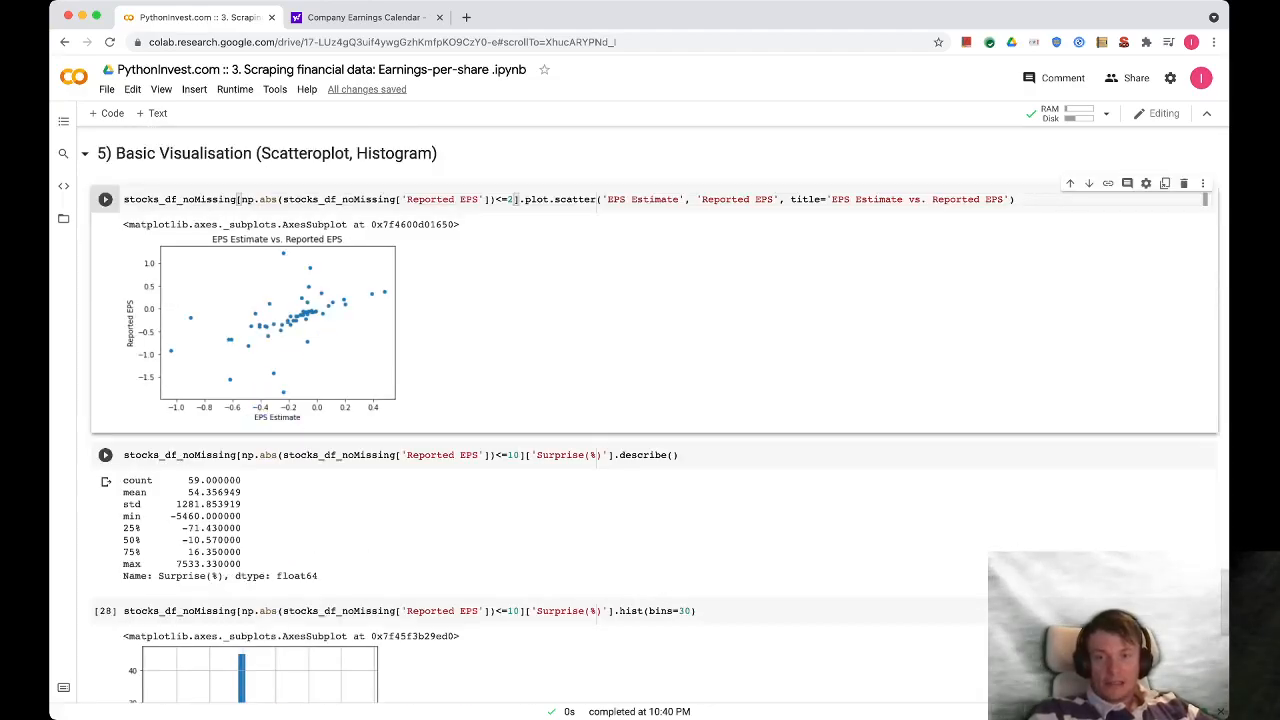
# - Change the describe() cell's cutoff from 10 to 2 and rerun it, giving 56 companies with mean 19.71
pyautogui.doubleClick(512, 454)
pyautogui.write('2')
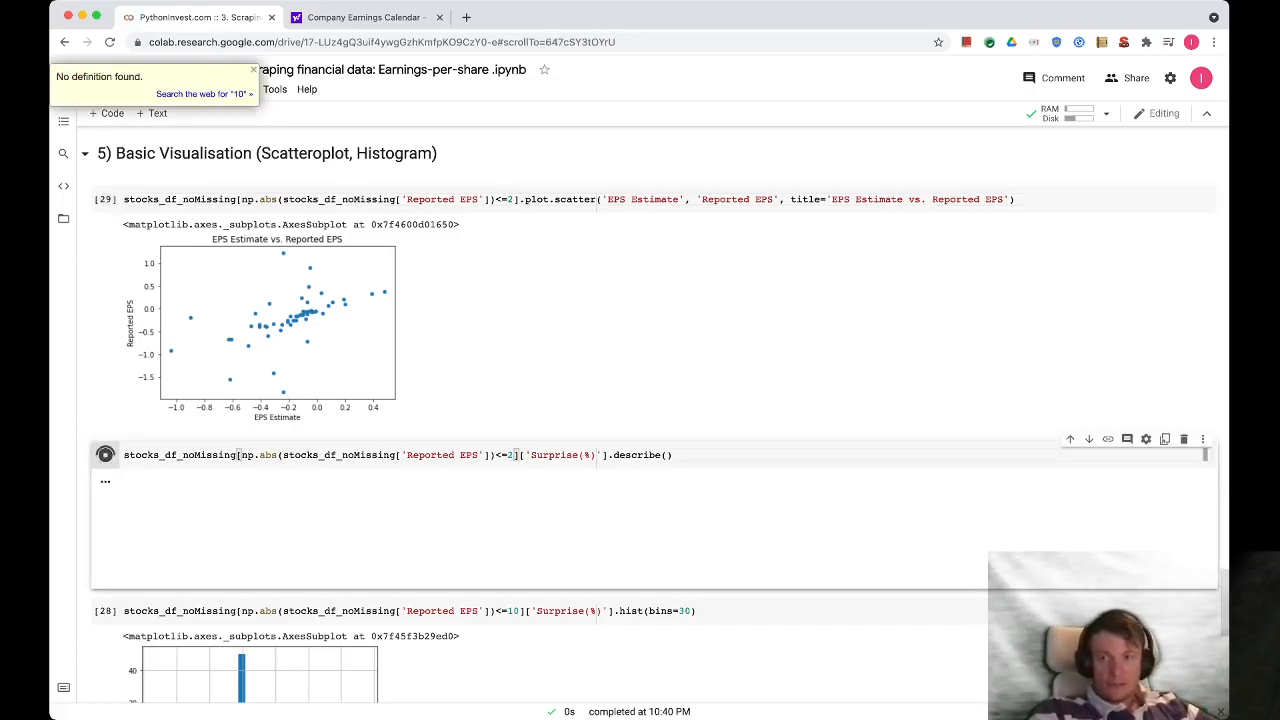
pyautogui.click(104, 456)
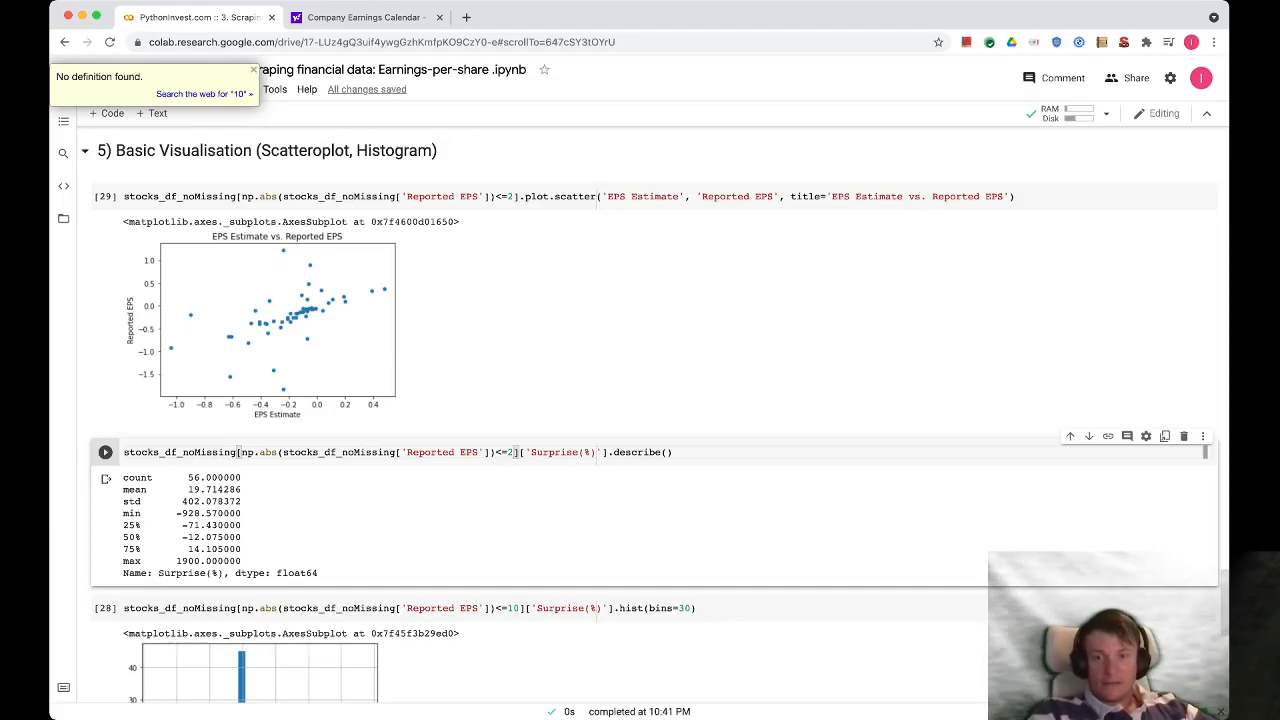
pyautogui.scroll(-3)
pyautogui.write('2')
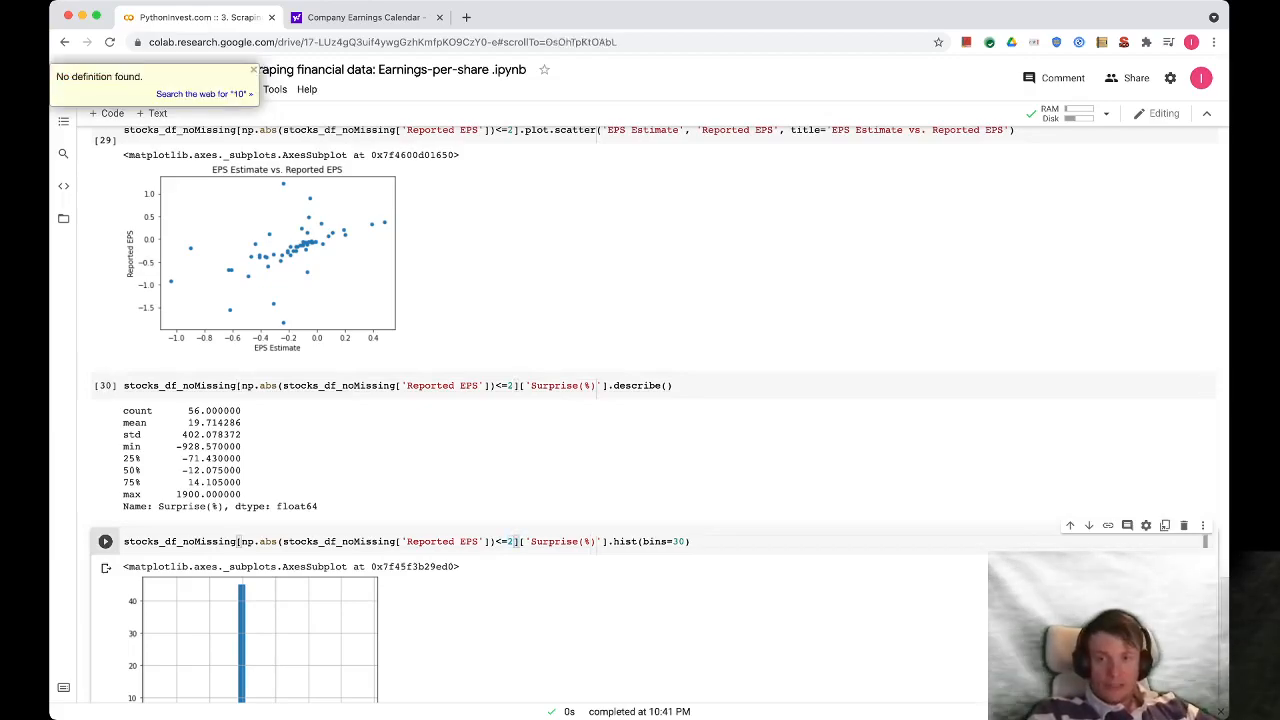
# - Rerun the hist(bins=30) cell with the ≤2 Reported EPS cutoff to redraw the Surprise(%) histogram
pyautogui.scroll(-3)
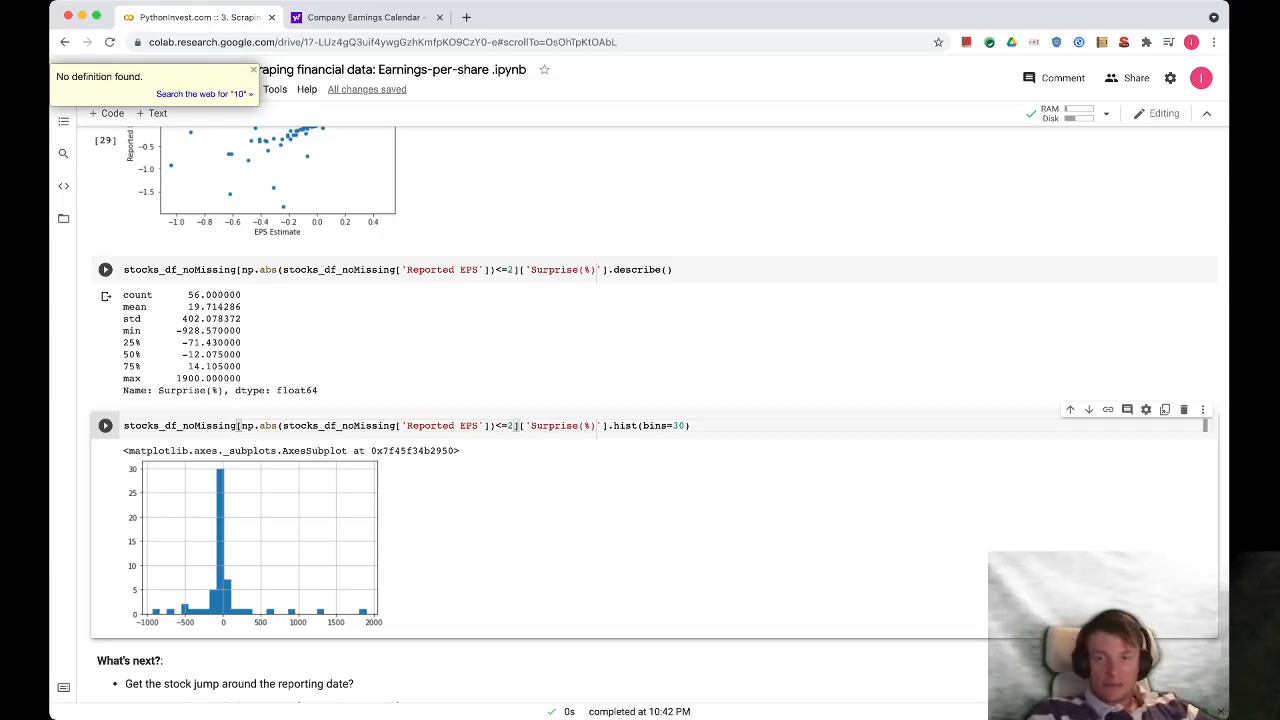
pyautogui.click(104, 268)
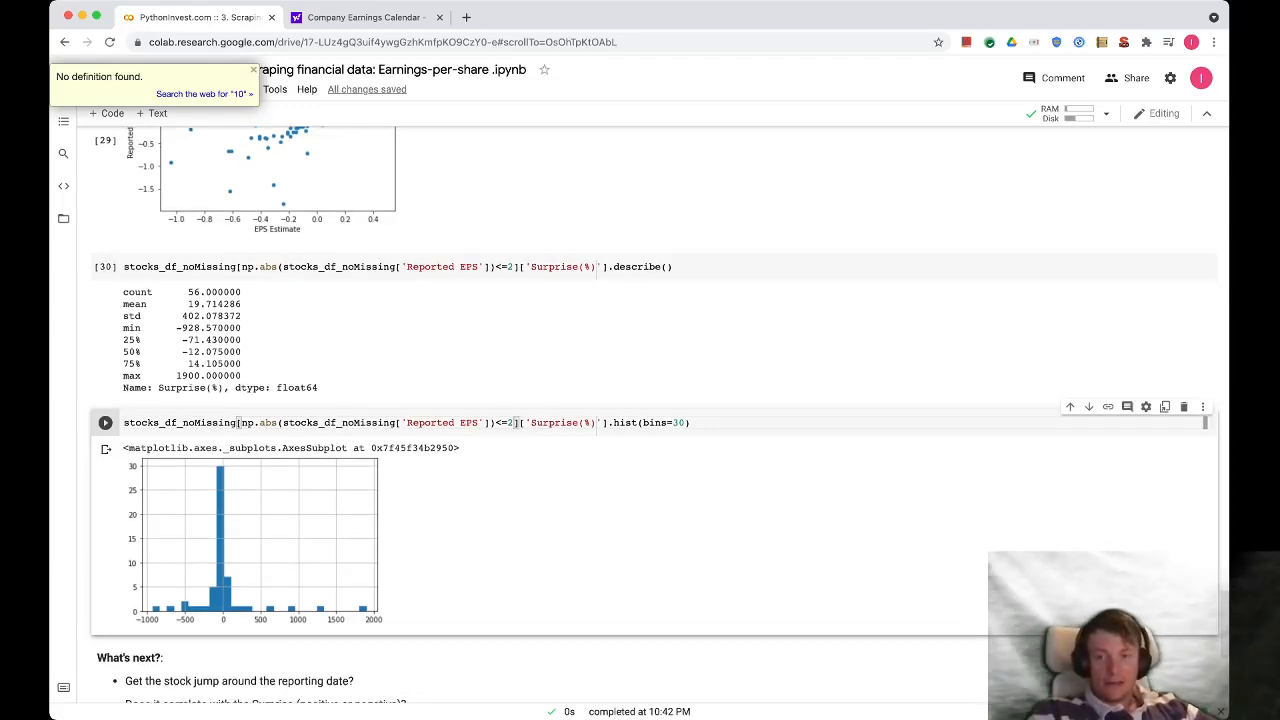
pyautogui.scroll(-3)
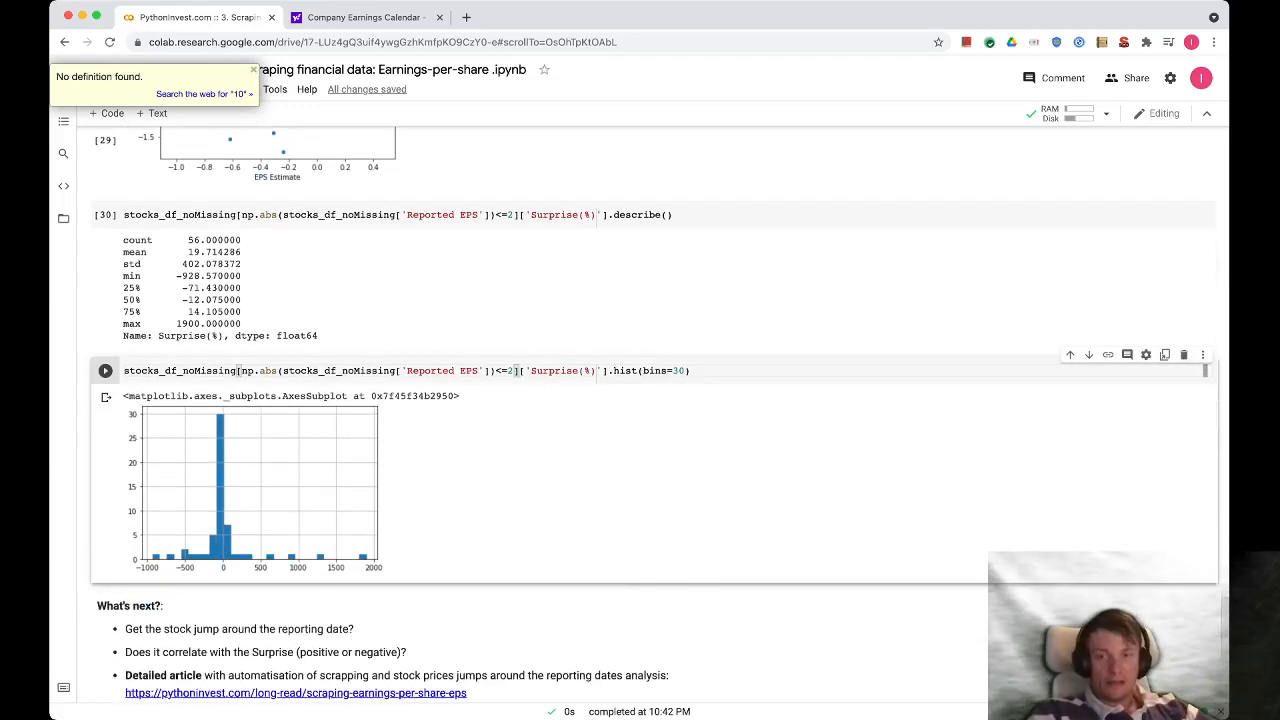
pyautogui.scroll(-3)
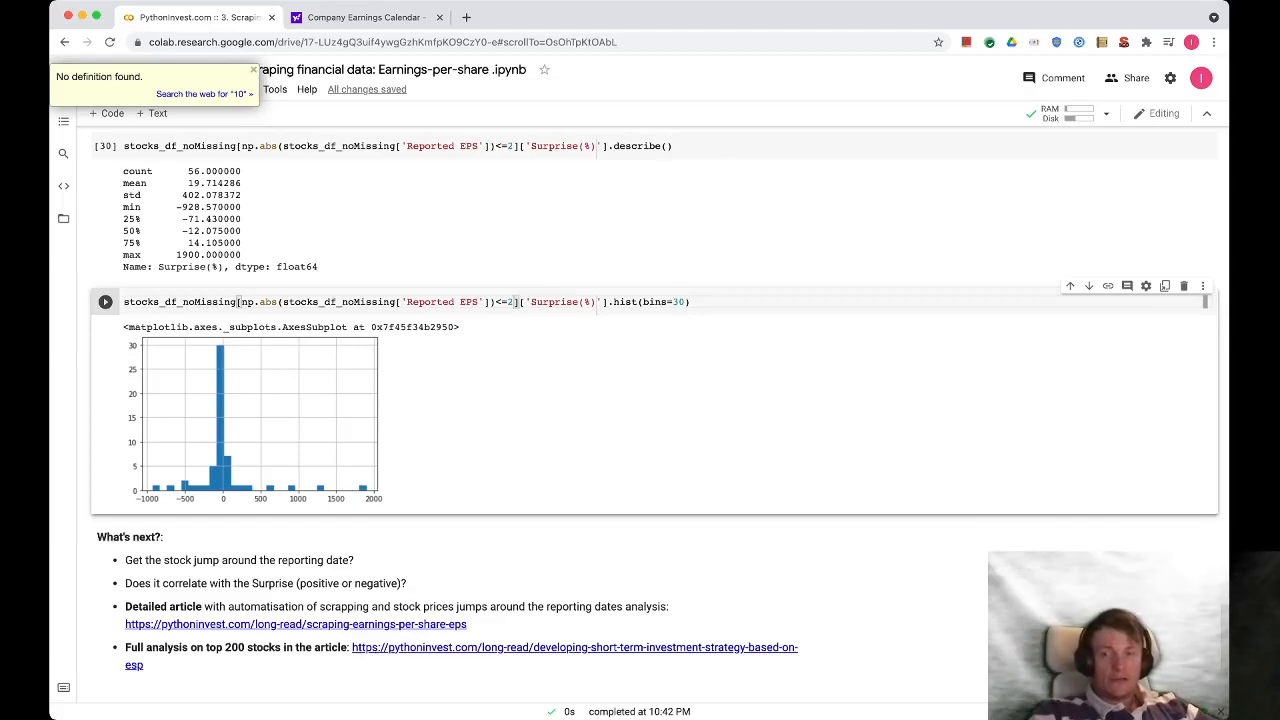
pyautogui.scroll(-3)
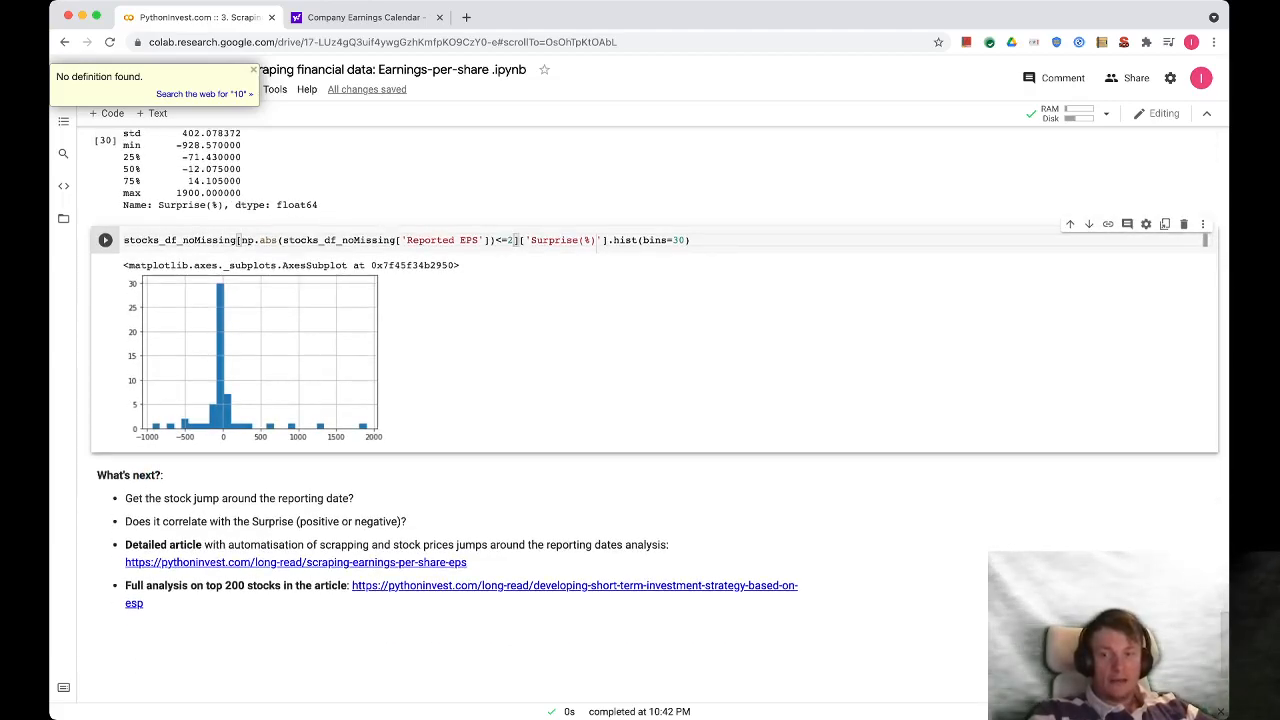